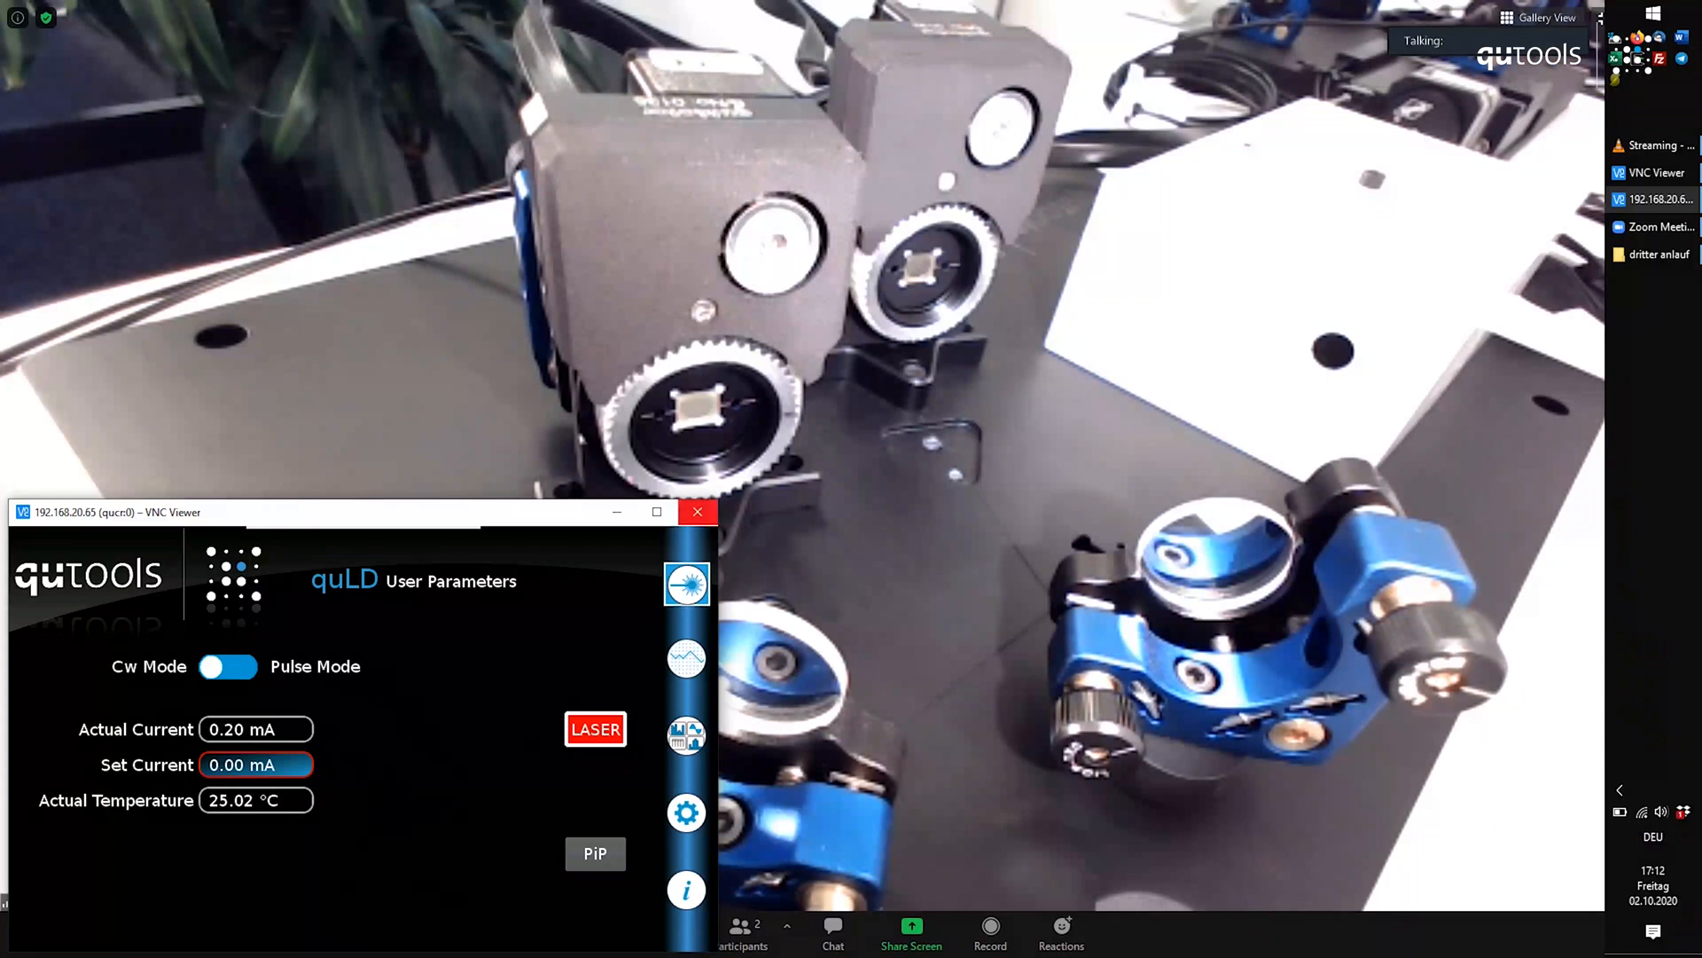
- Close the 192.168.20.65 remote panel session window
left_click(697, 512)
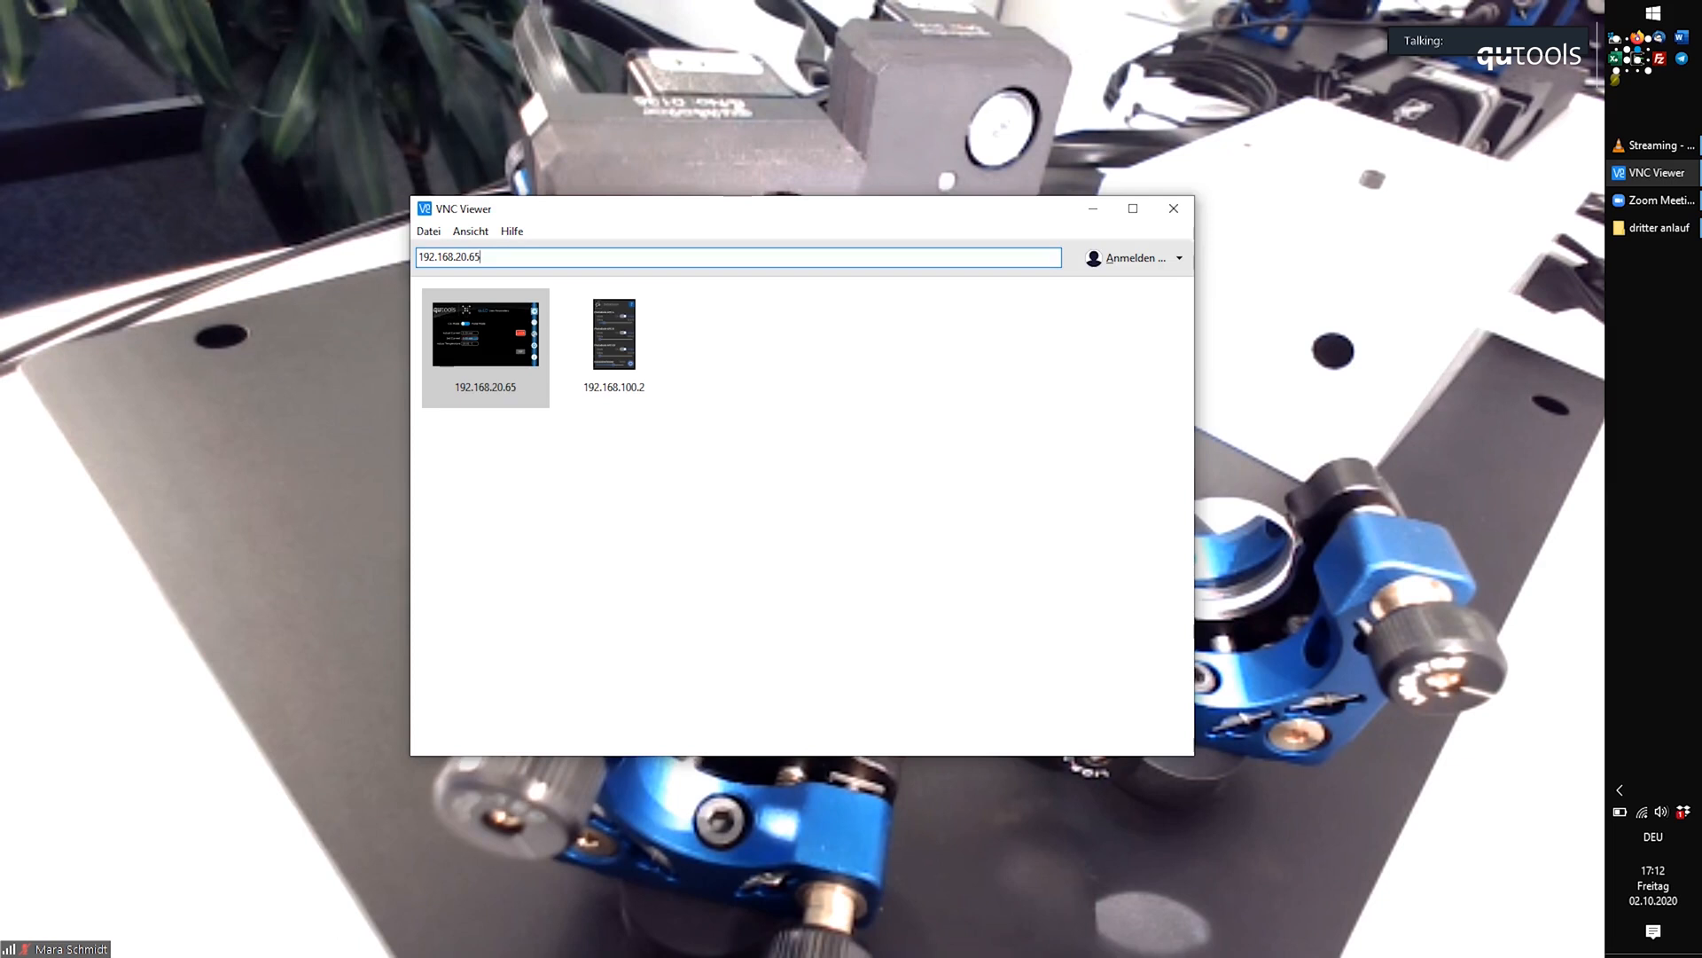
- Connect to 192.168.20.65 and authenticate with the password to reopen the quLD panel
type("192")
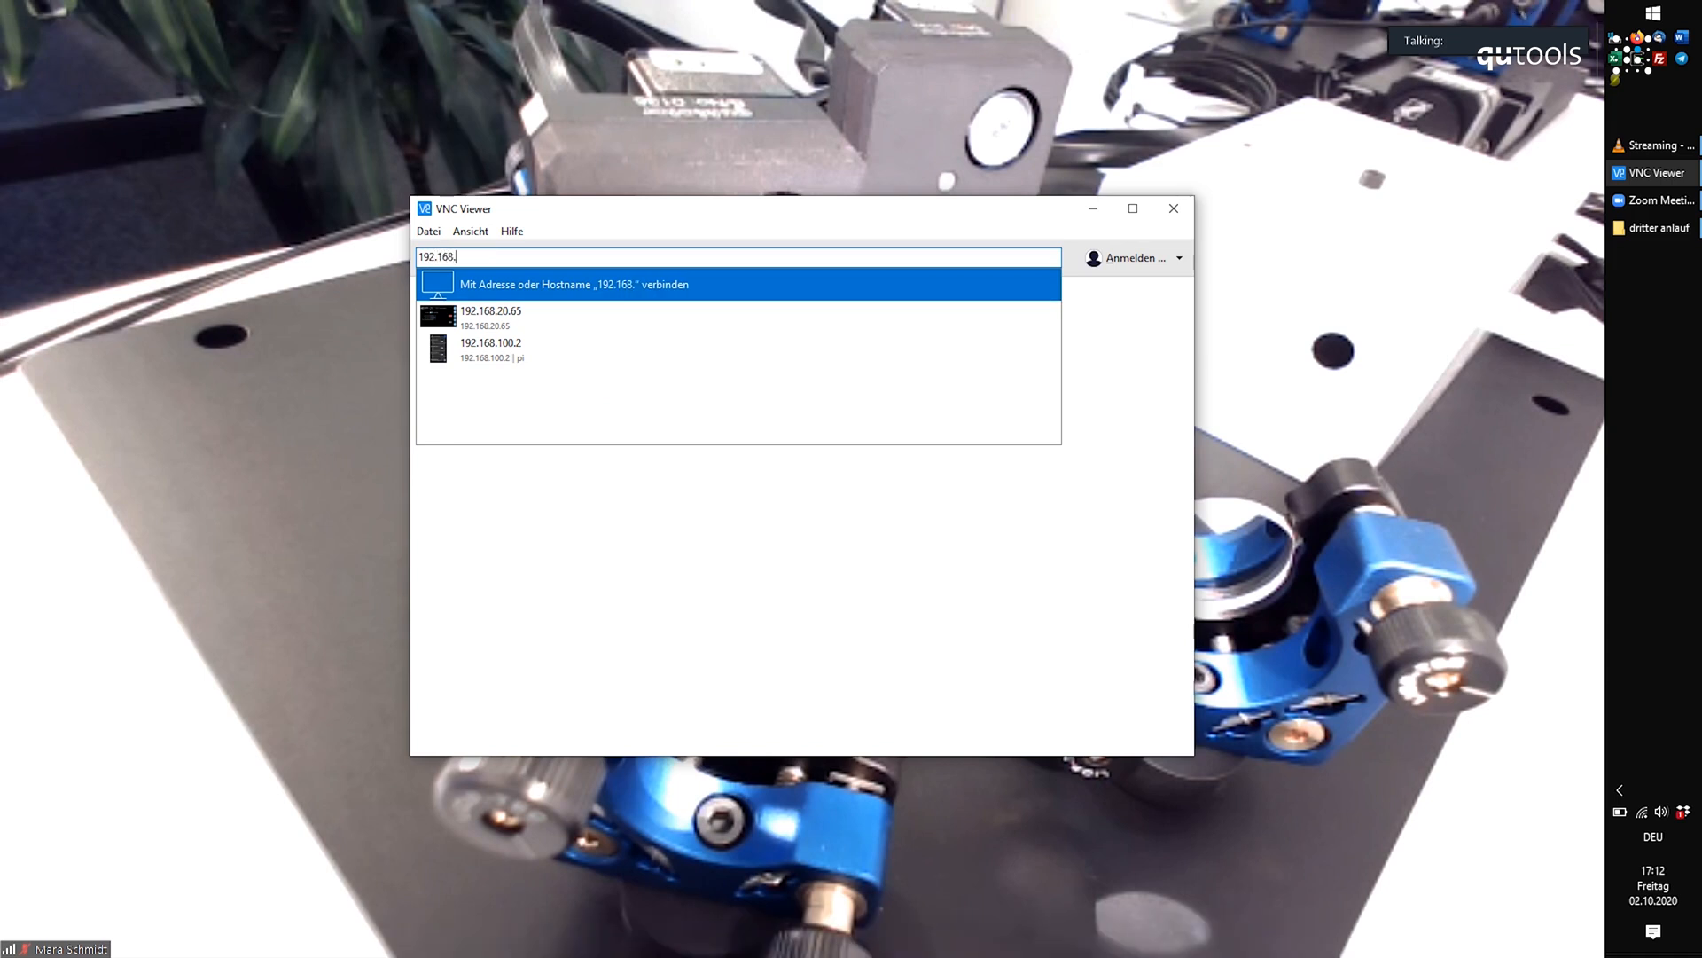
type("20.65")
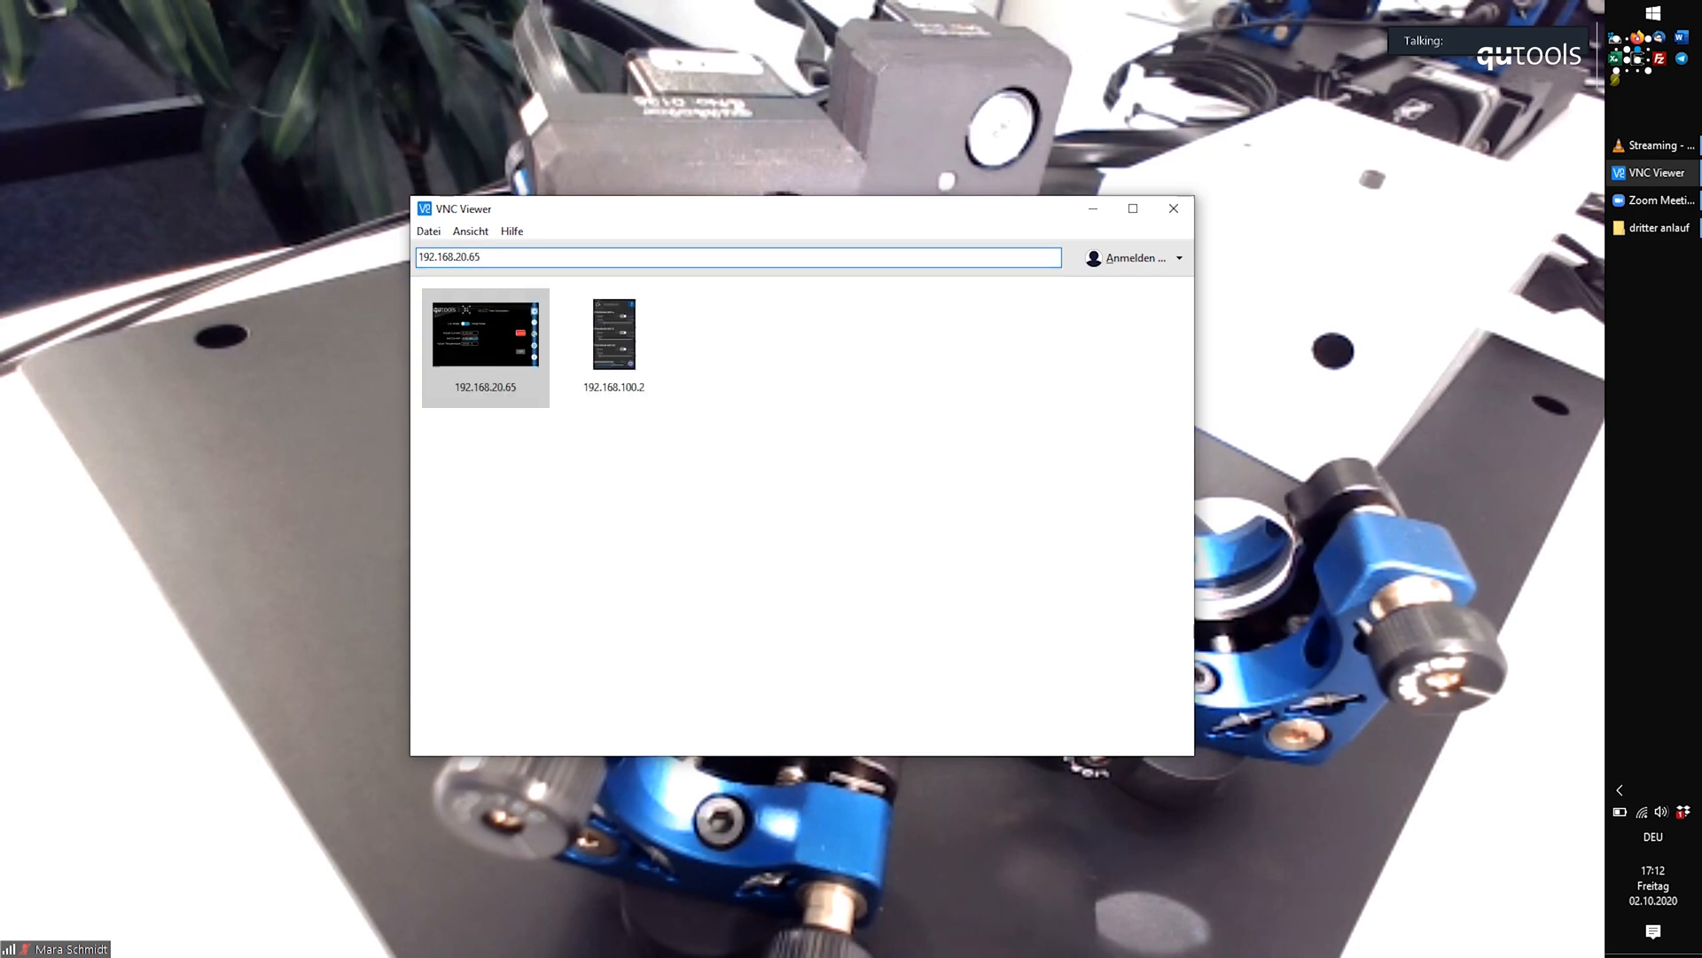
double_click(484, 330)
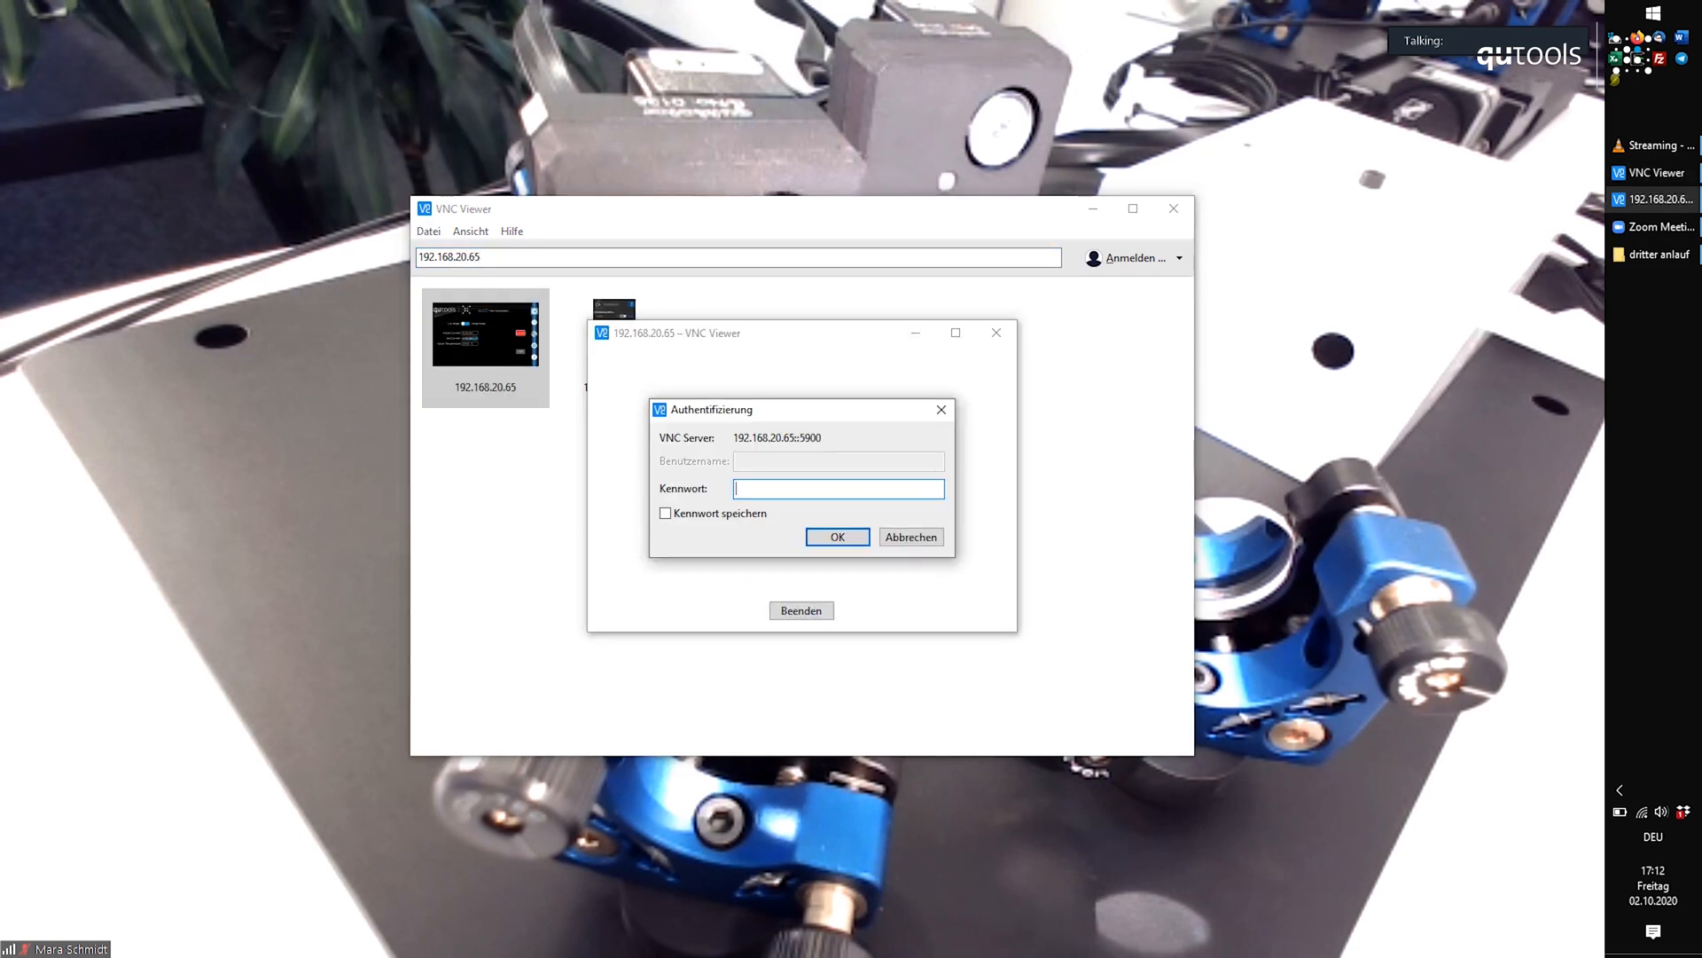
type("password")
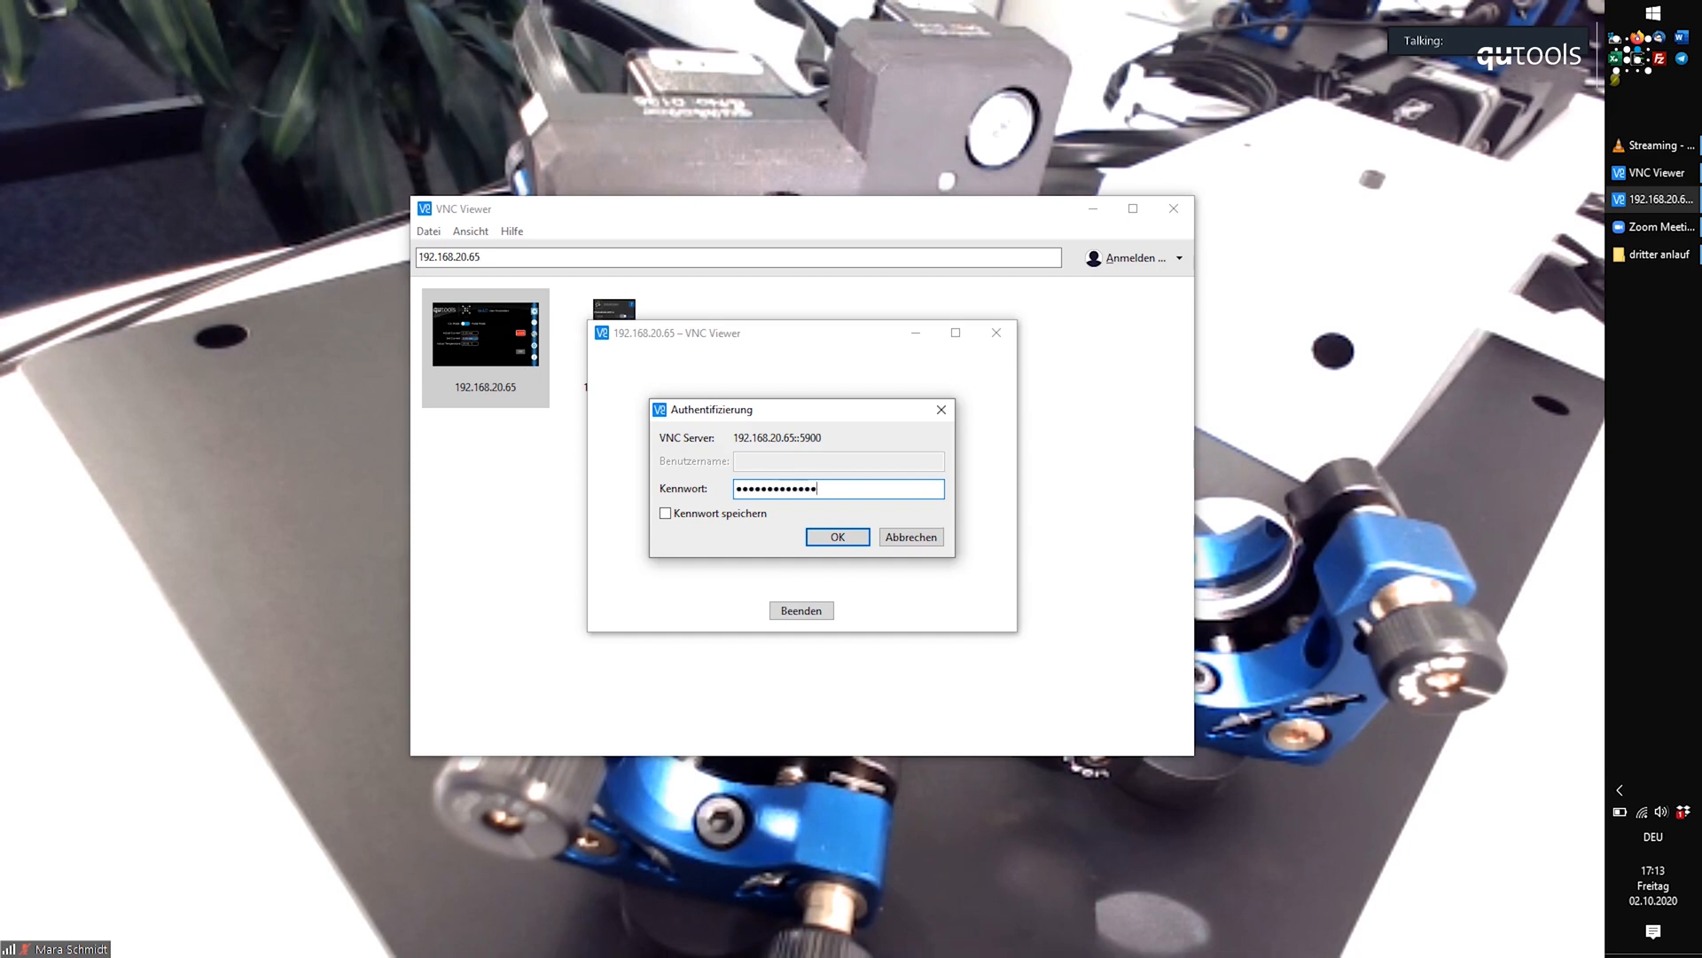
left_click(837, 536)
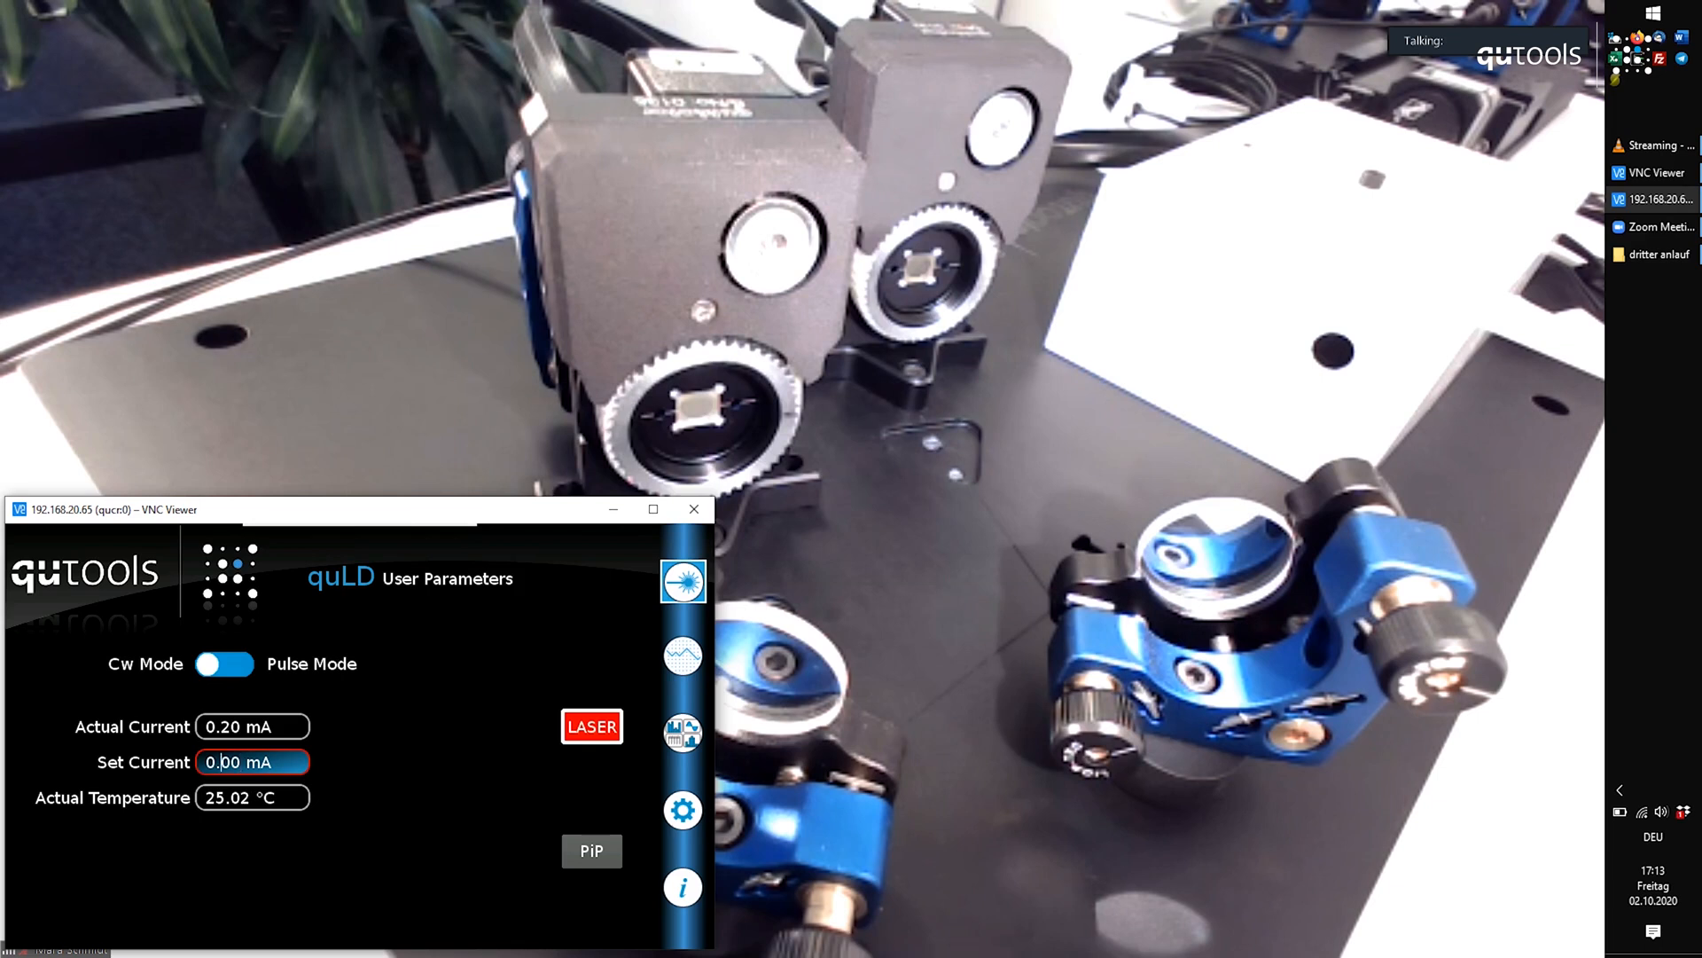
left_click(683, 886)
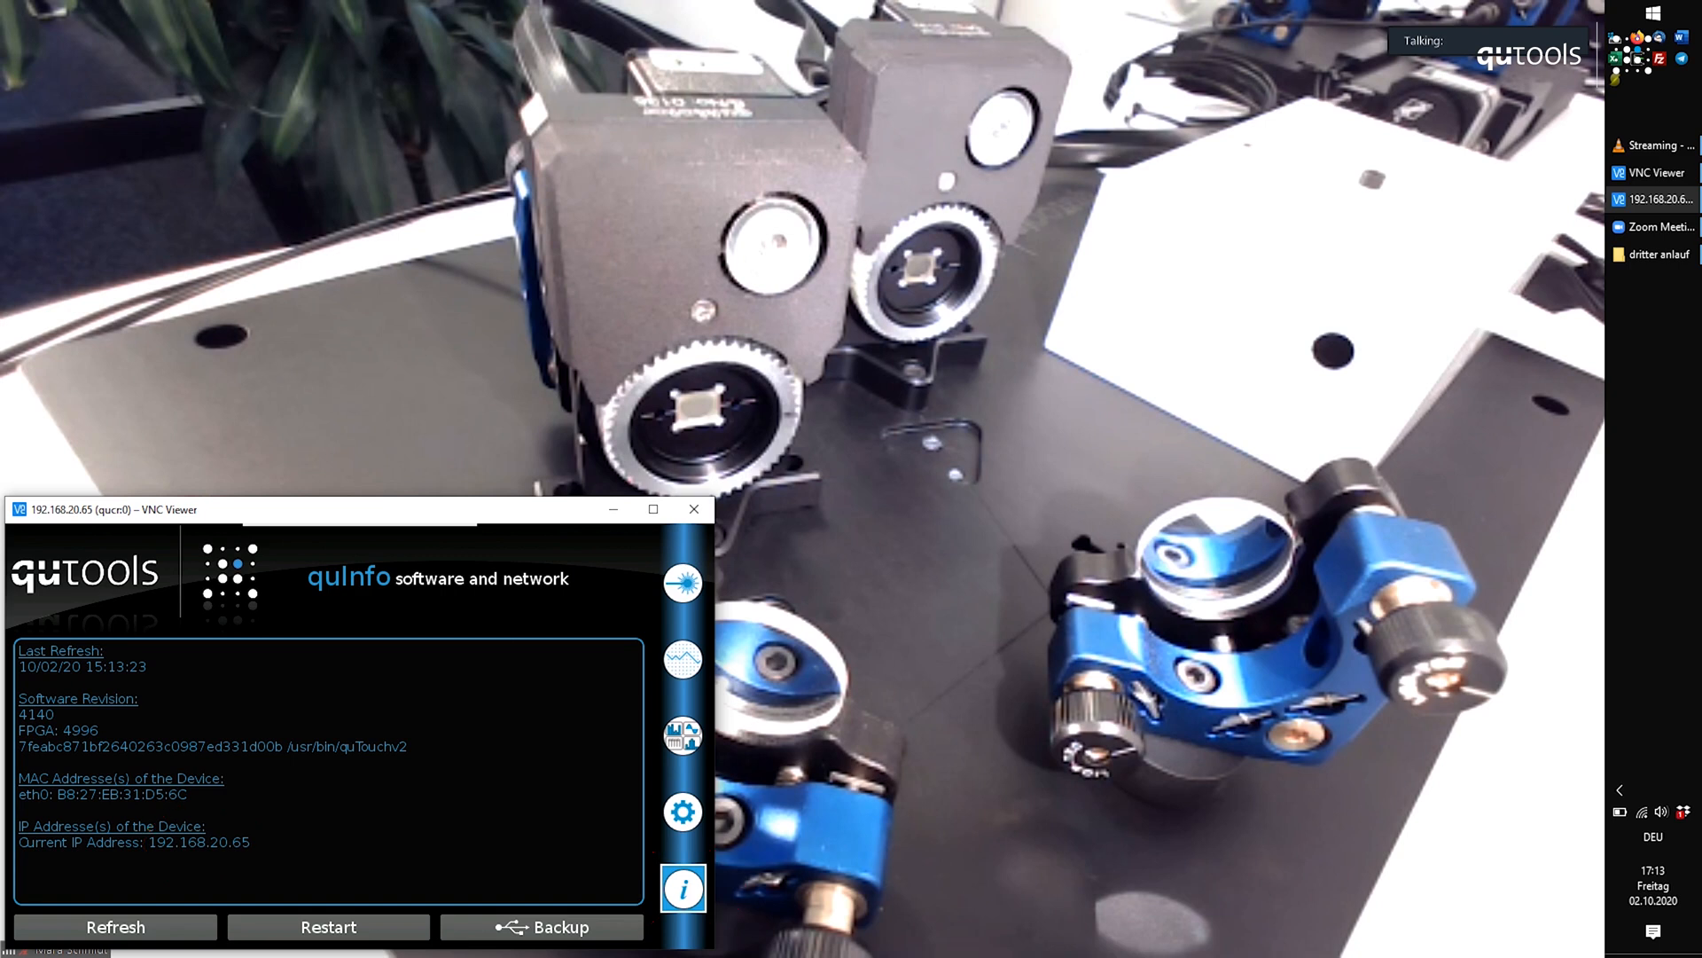
left_click(682, 581)
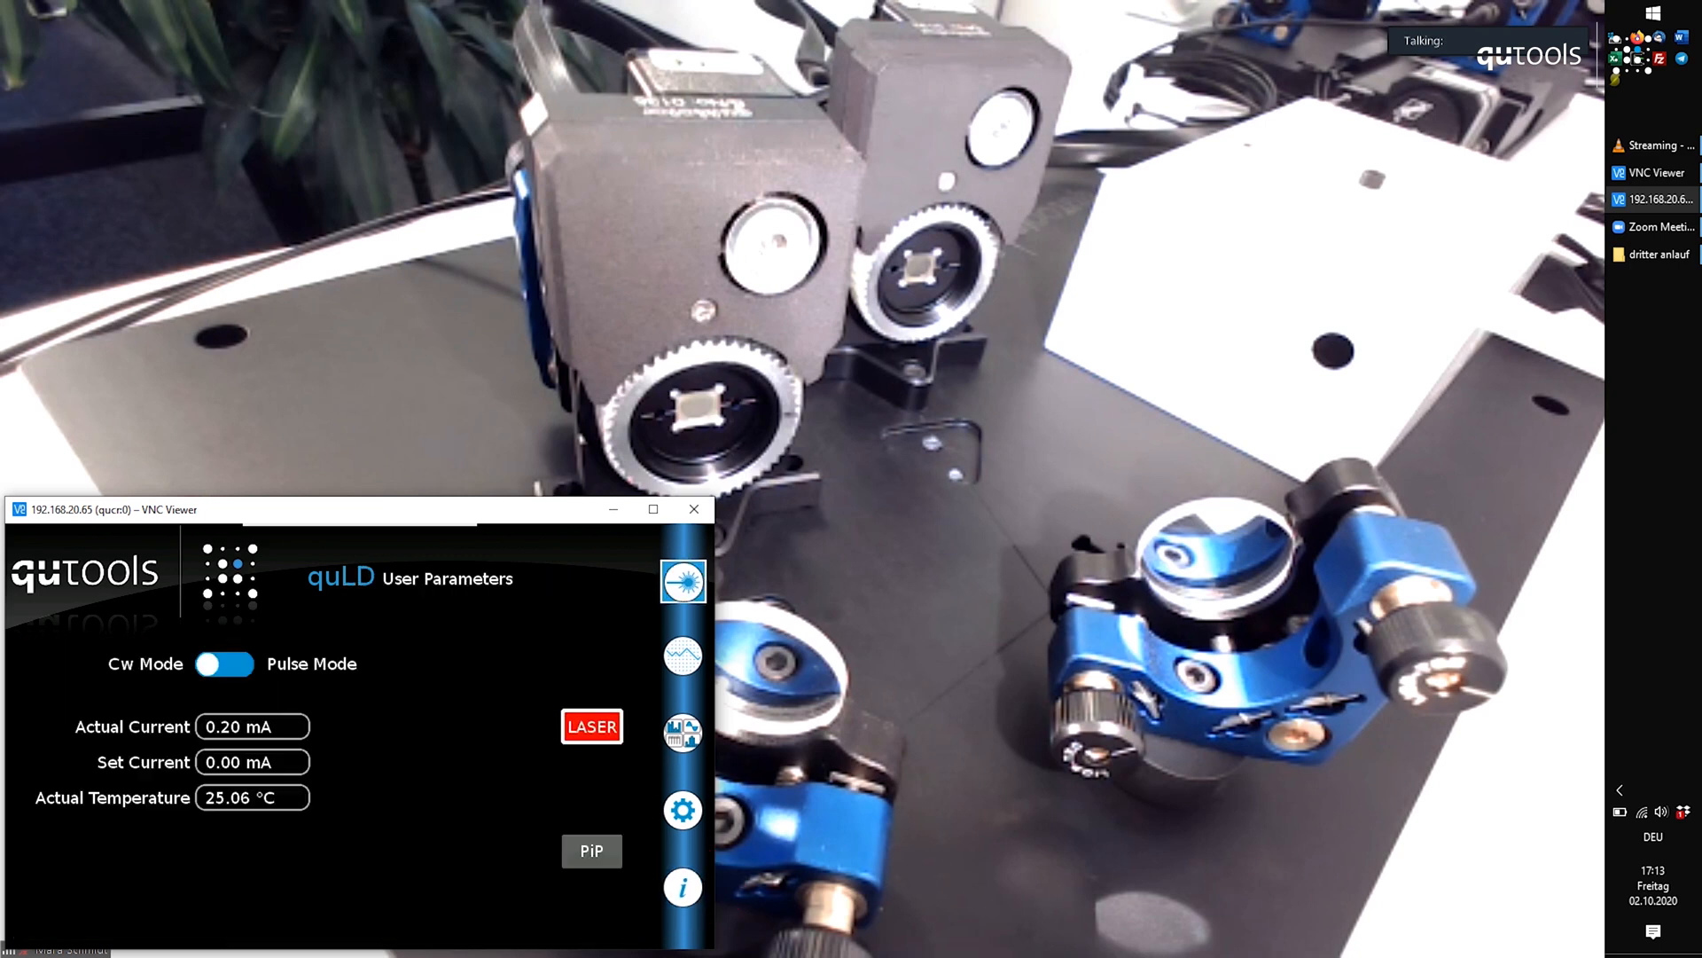
- Enter a new value in the laser Set Current field
type("19.30")
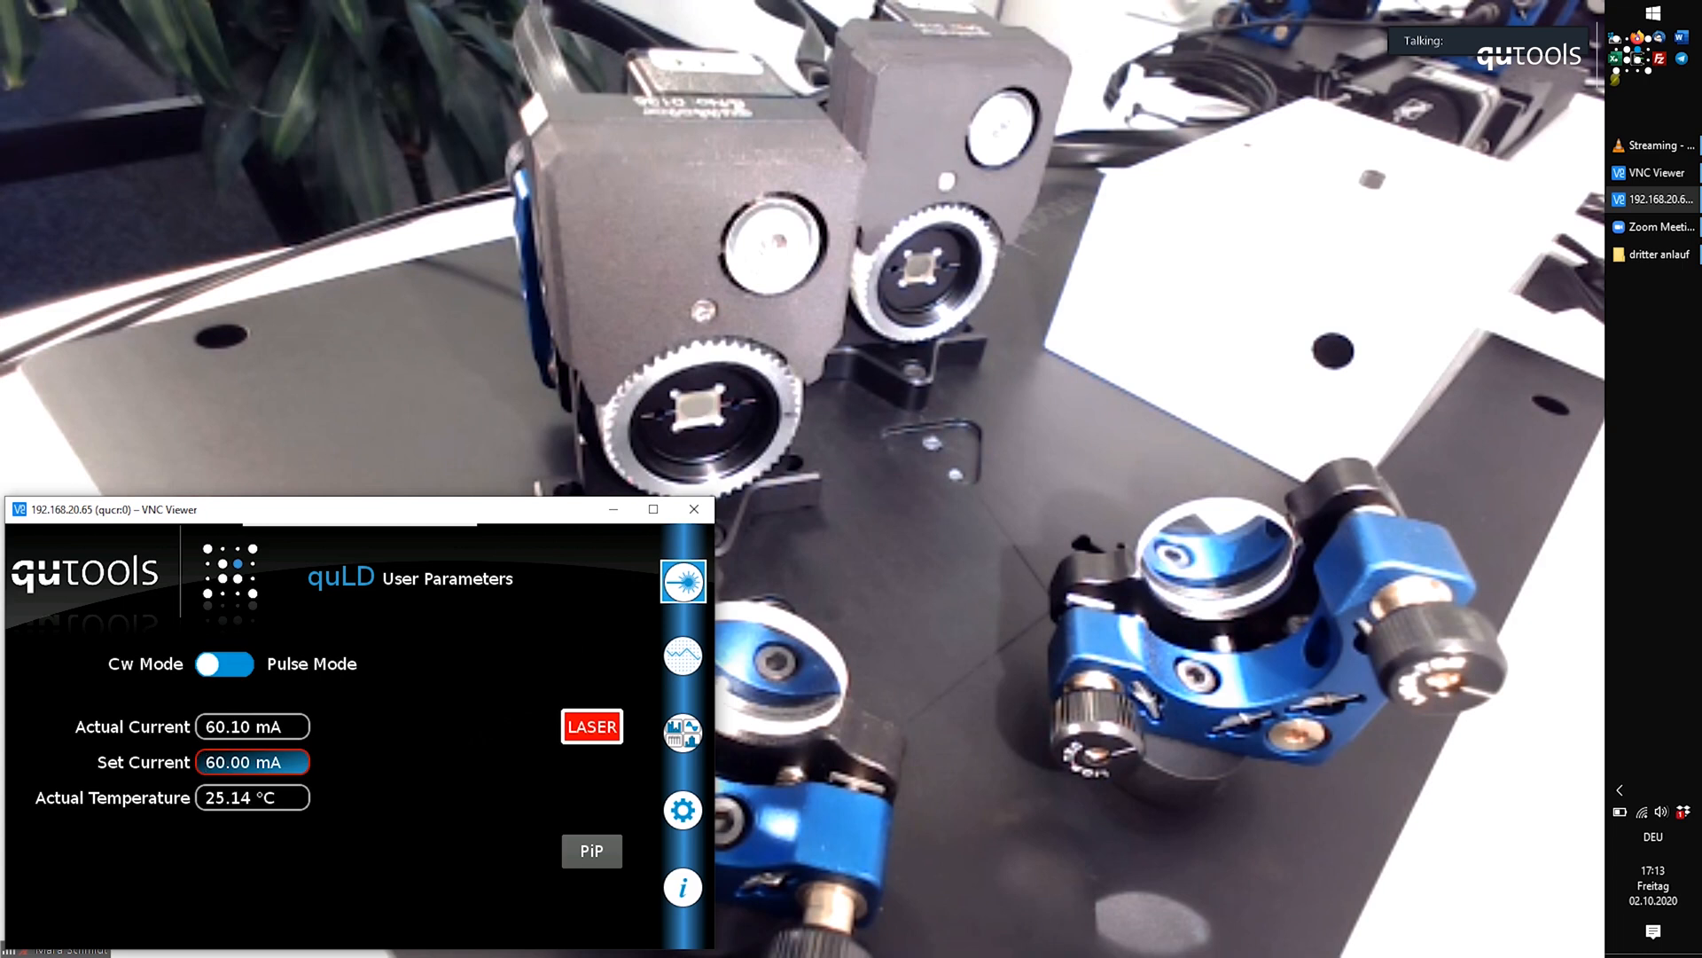
- View the live channel 01 counts plot, then switch to the quMotor positions page
left_click(682, 658)
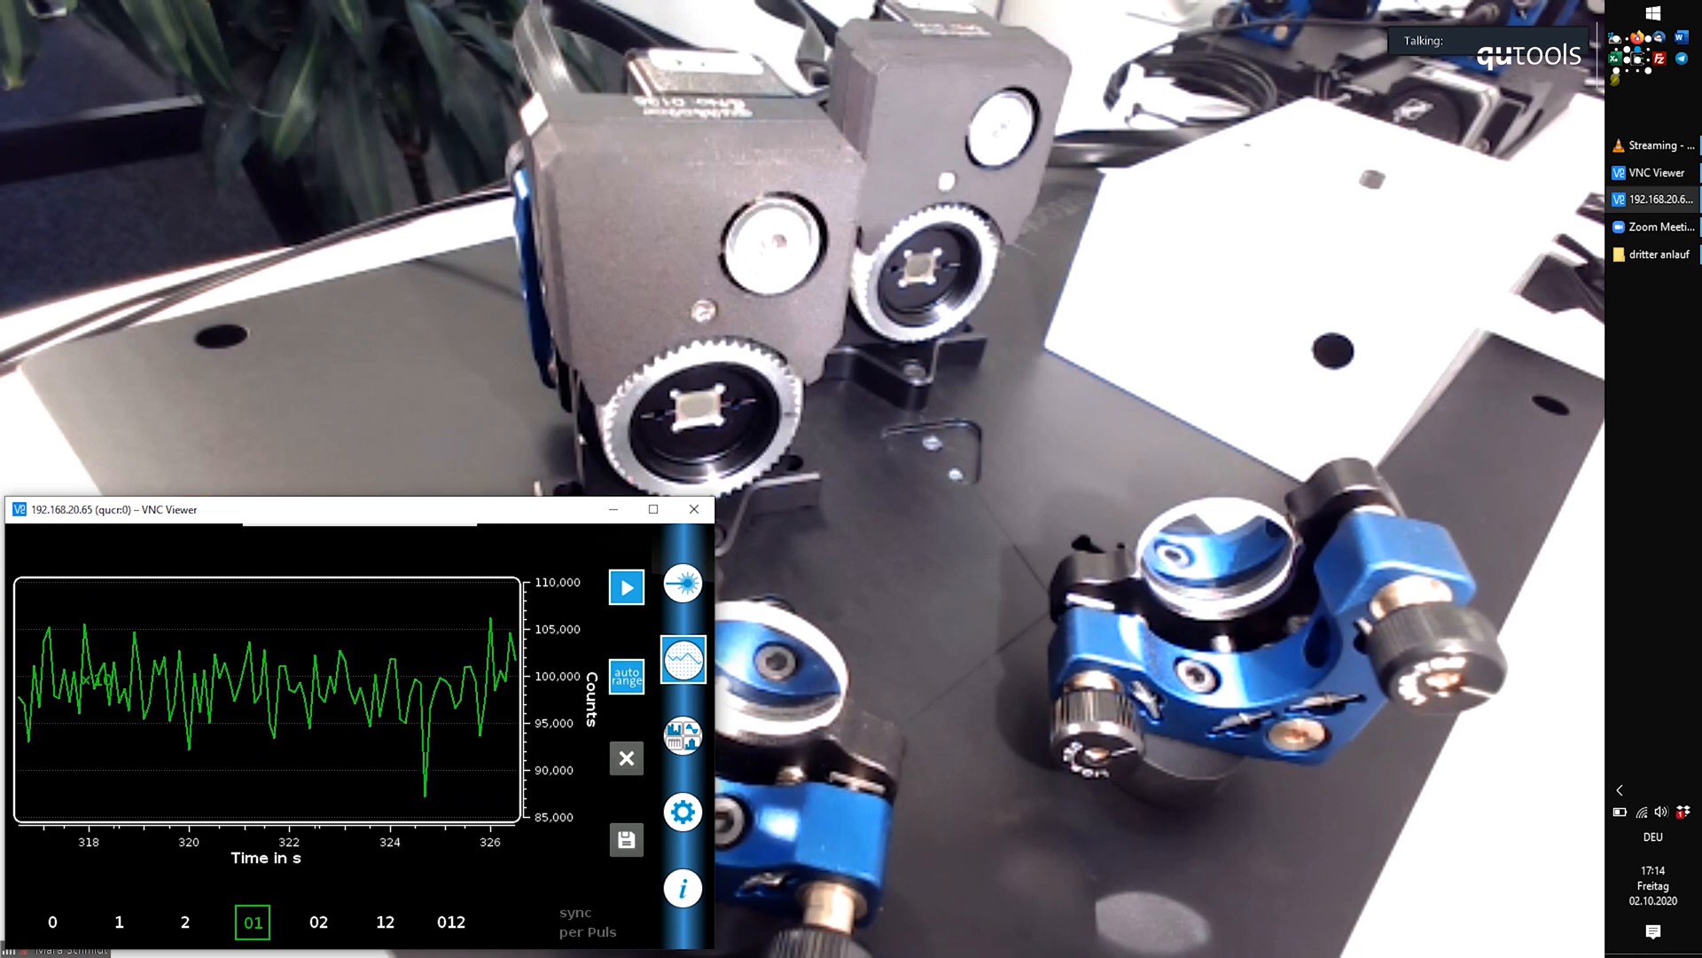
left_click(682, 811)
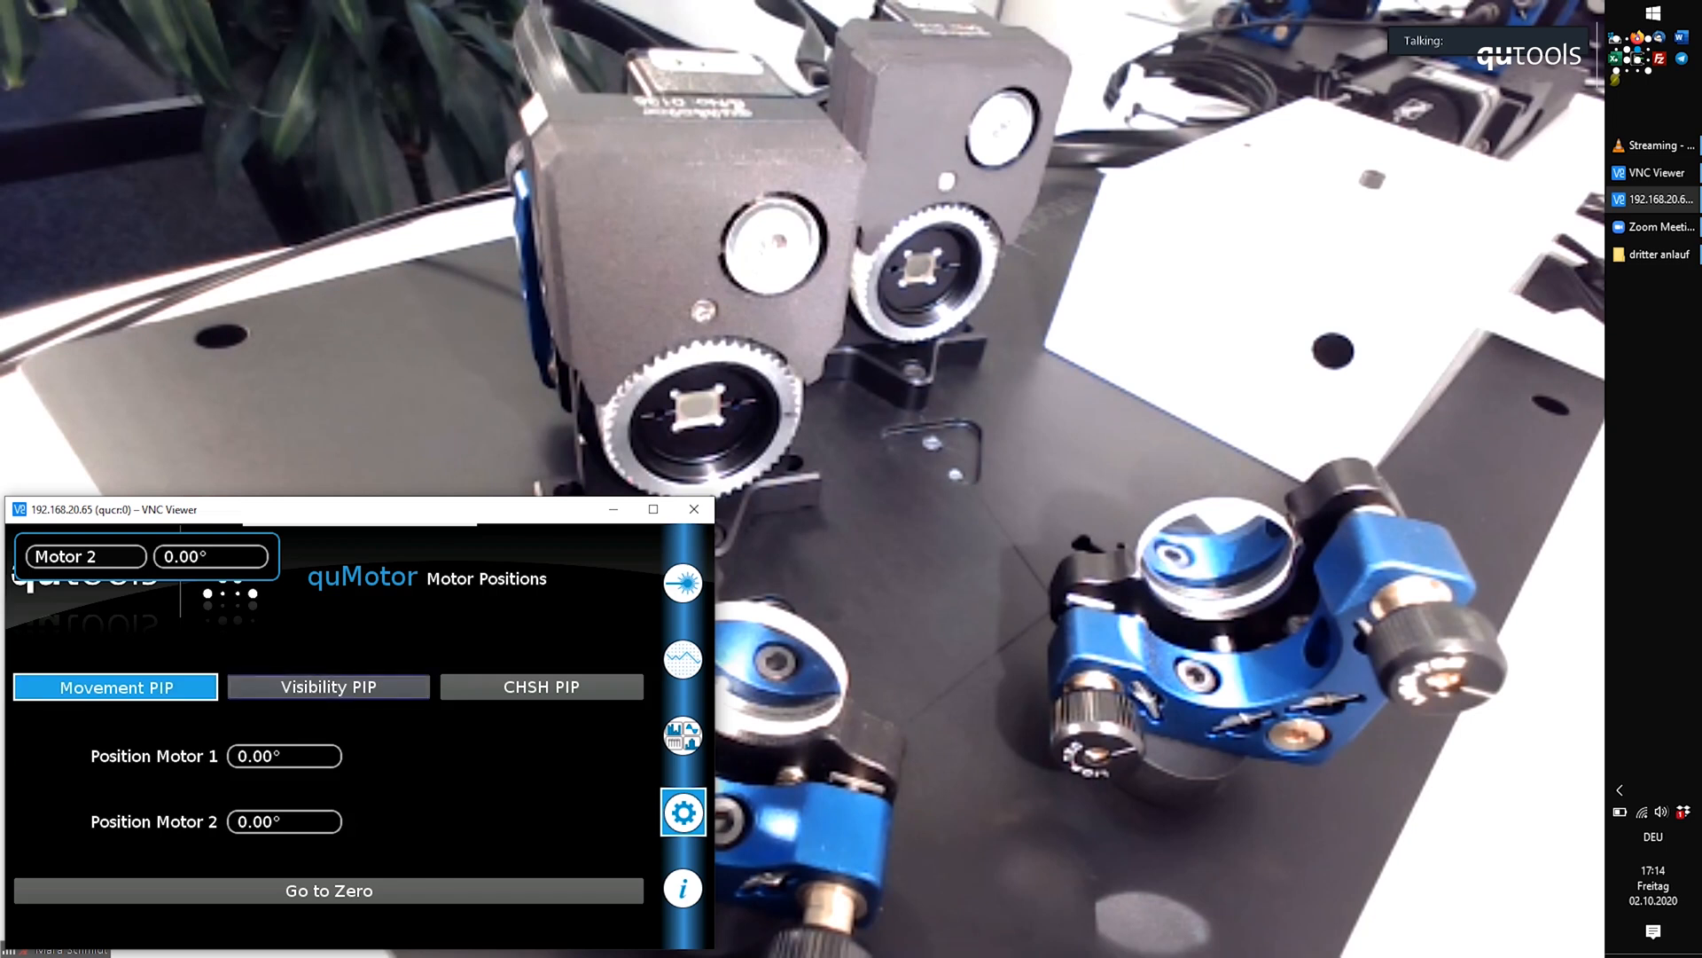
- Switch to the quCNT rates page showing coincidence 01 counts
left_click(683, 659)
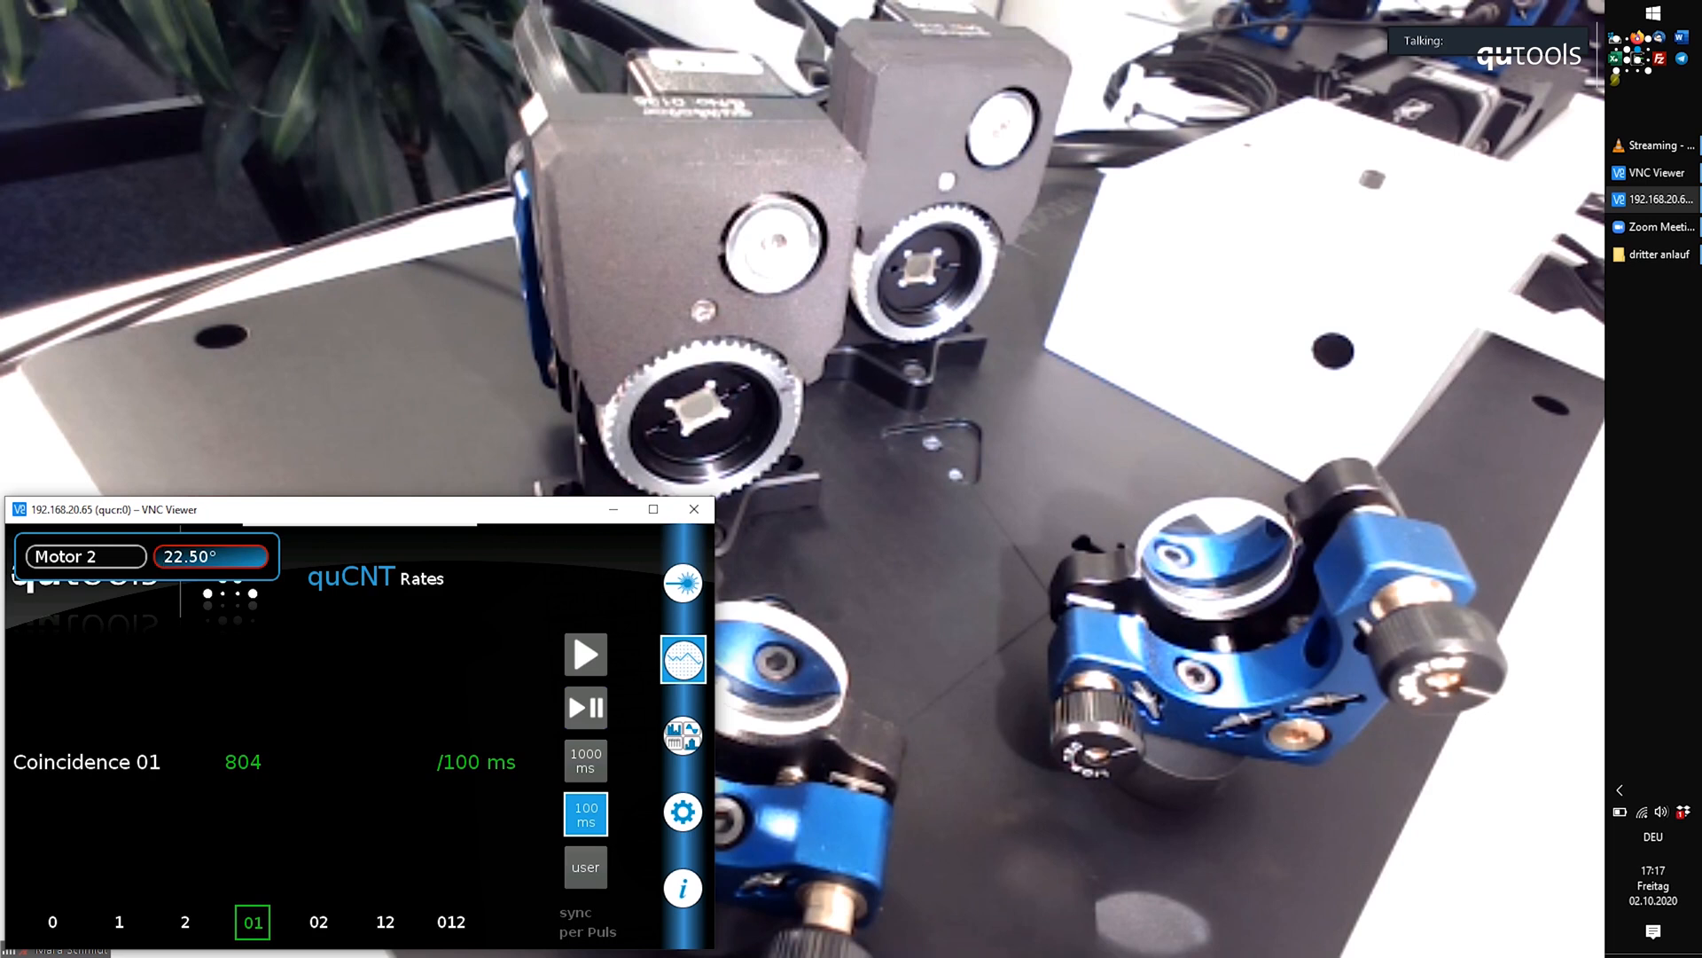
left_click(585, 760)
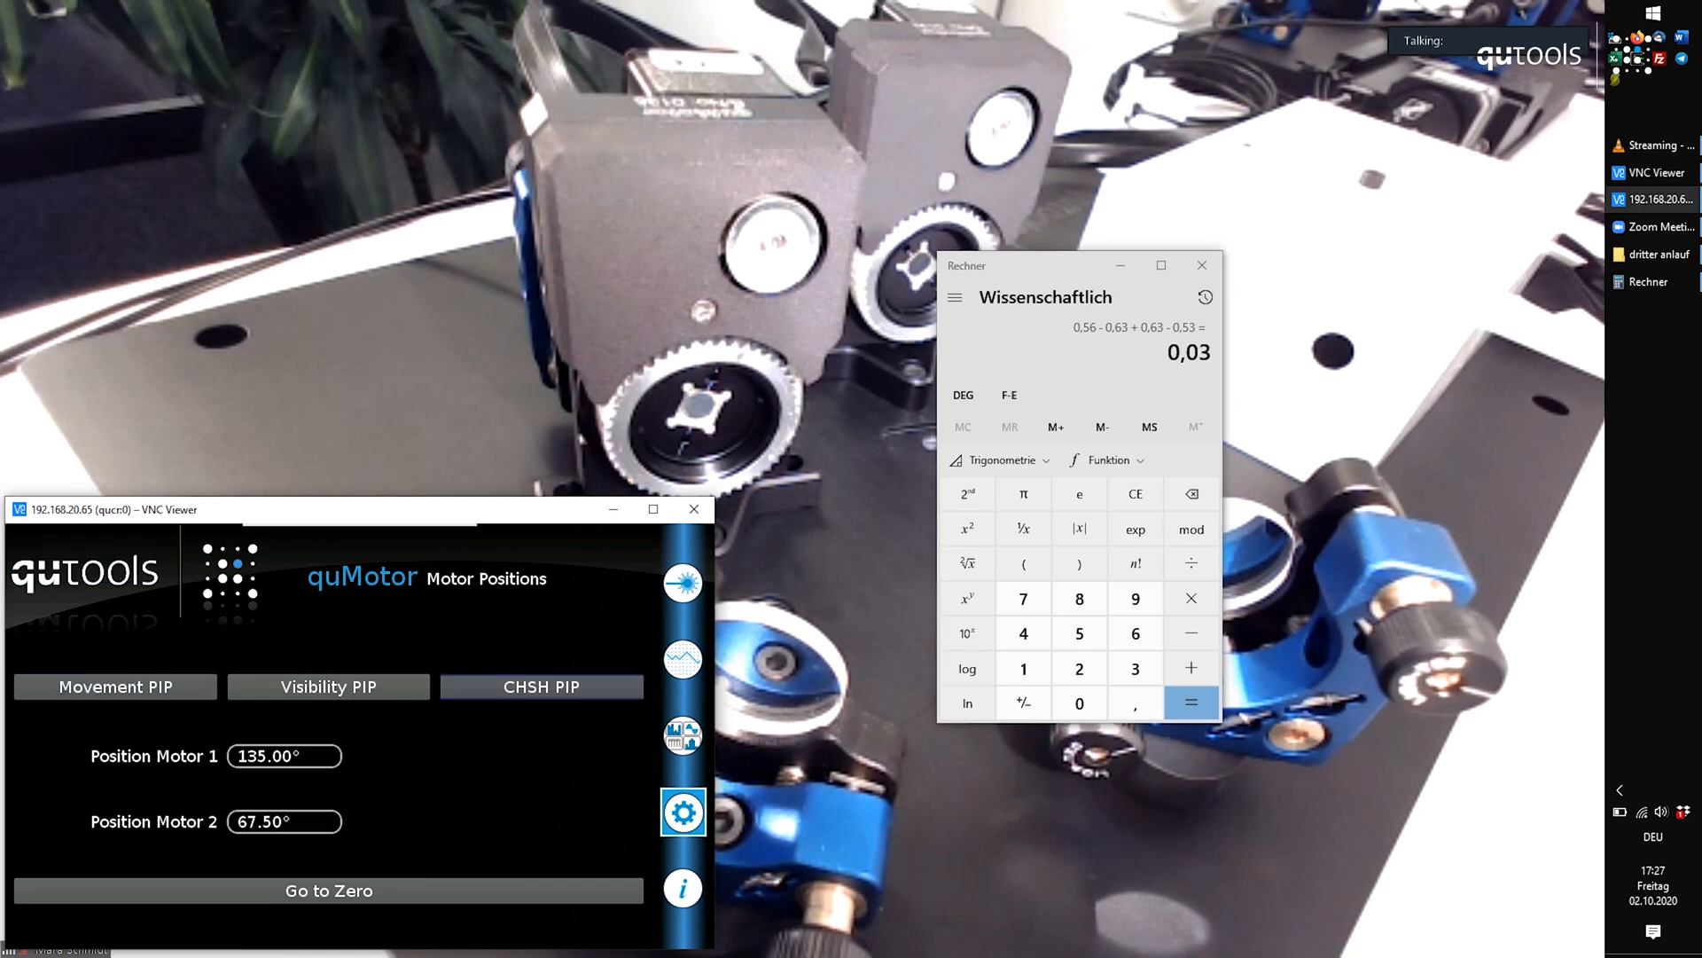
- Move motors to a CHSH preset angle pair, check coincidence rates, and return to quMotor
left_click(541, 686)
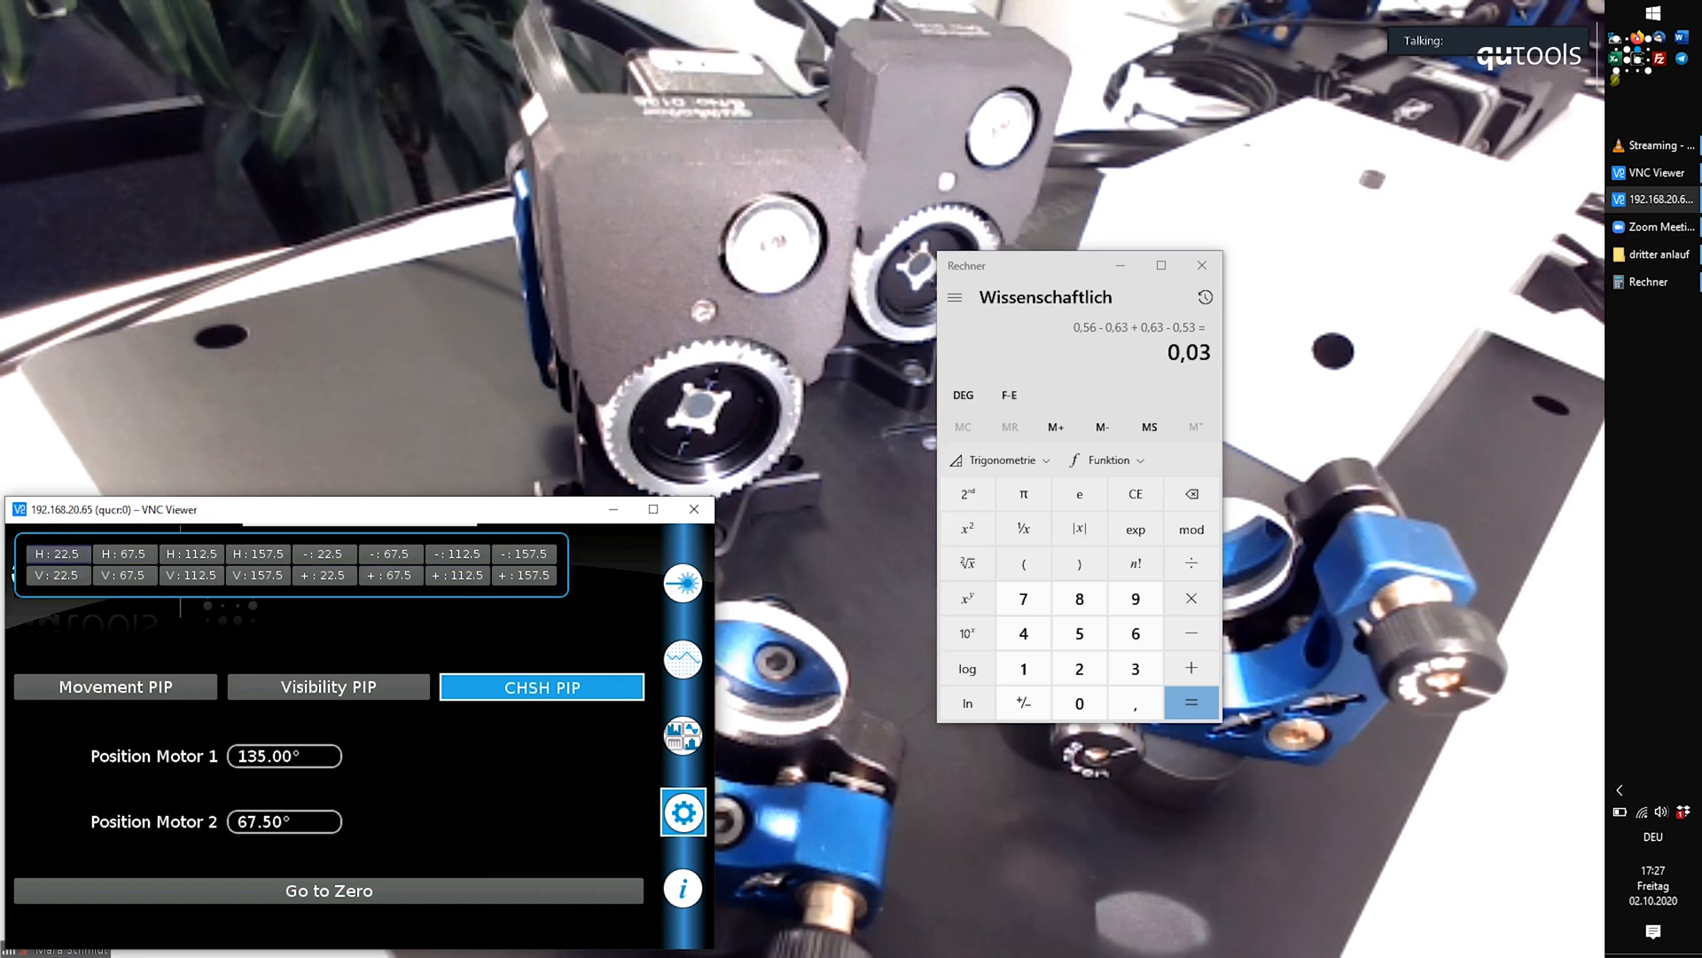
left_click(328, 890)
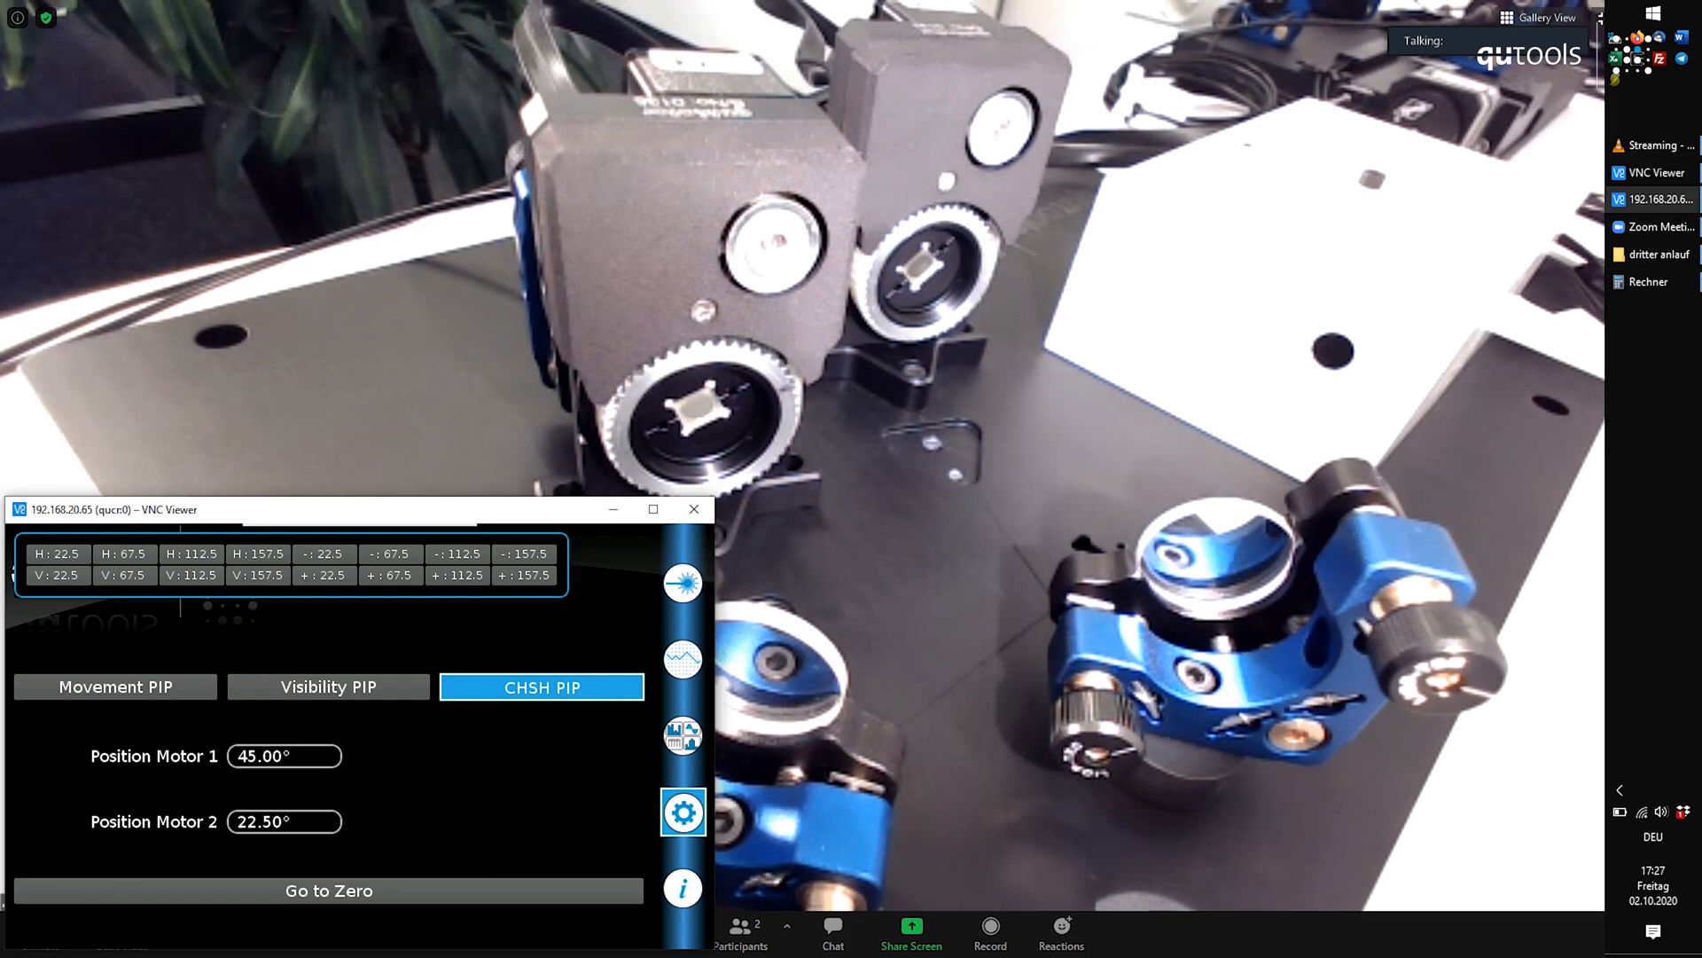
left_click(683, 659)
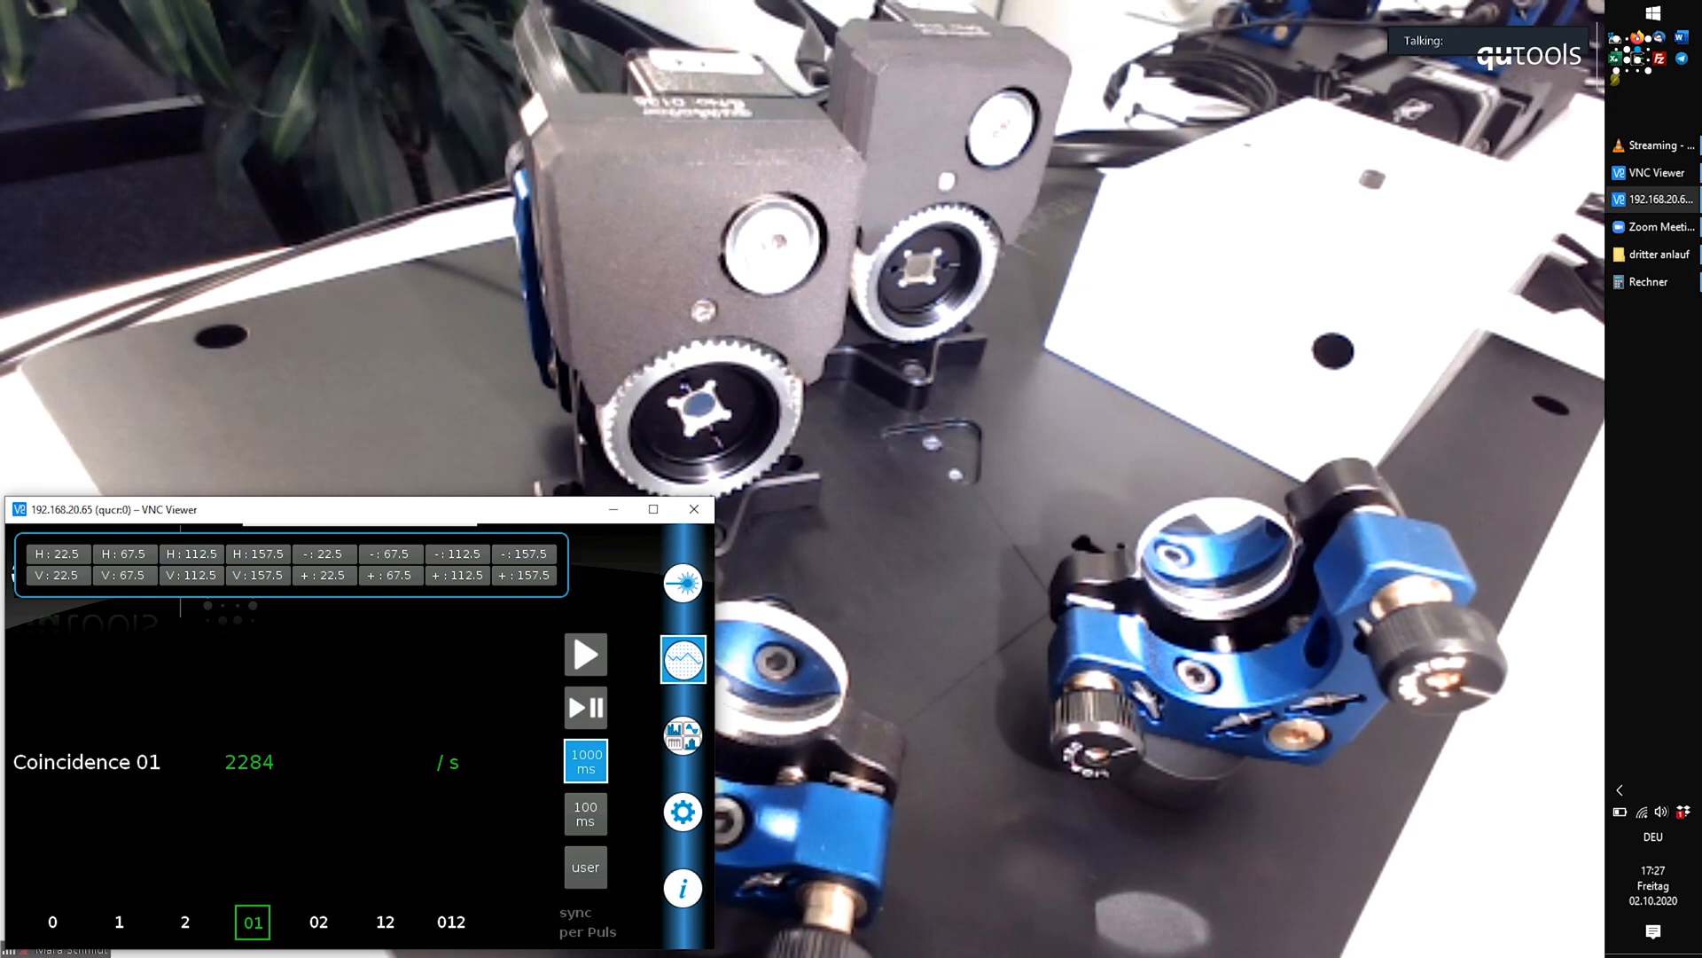
left_click(682, 811)
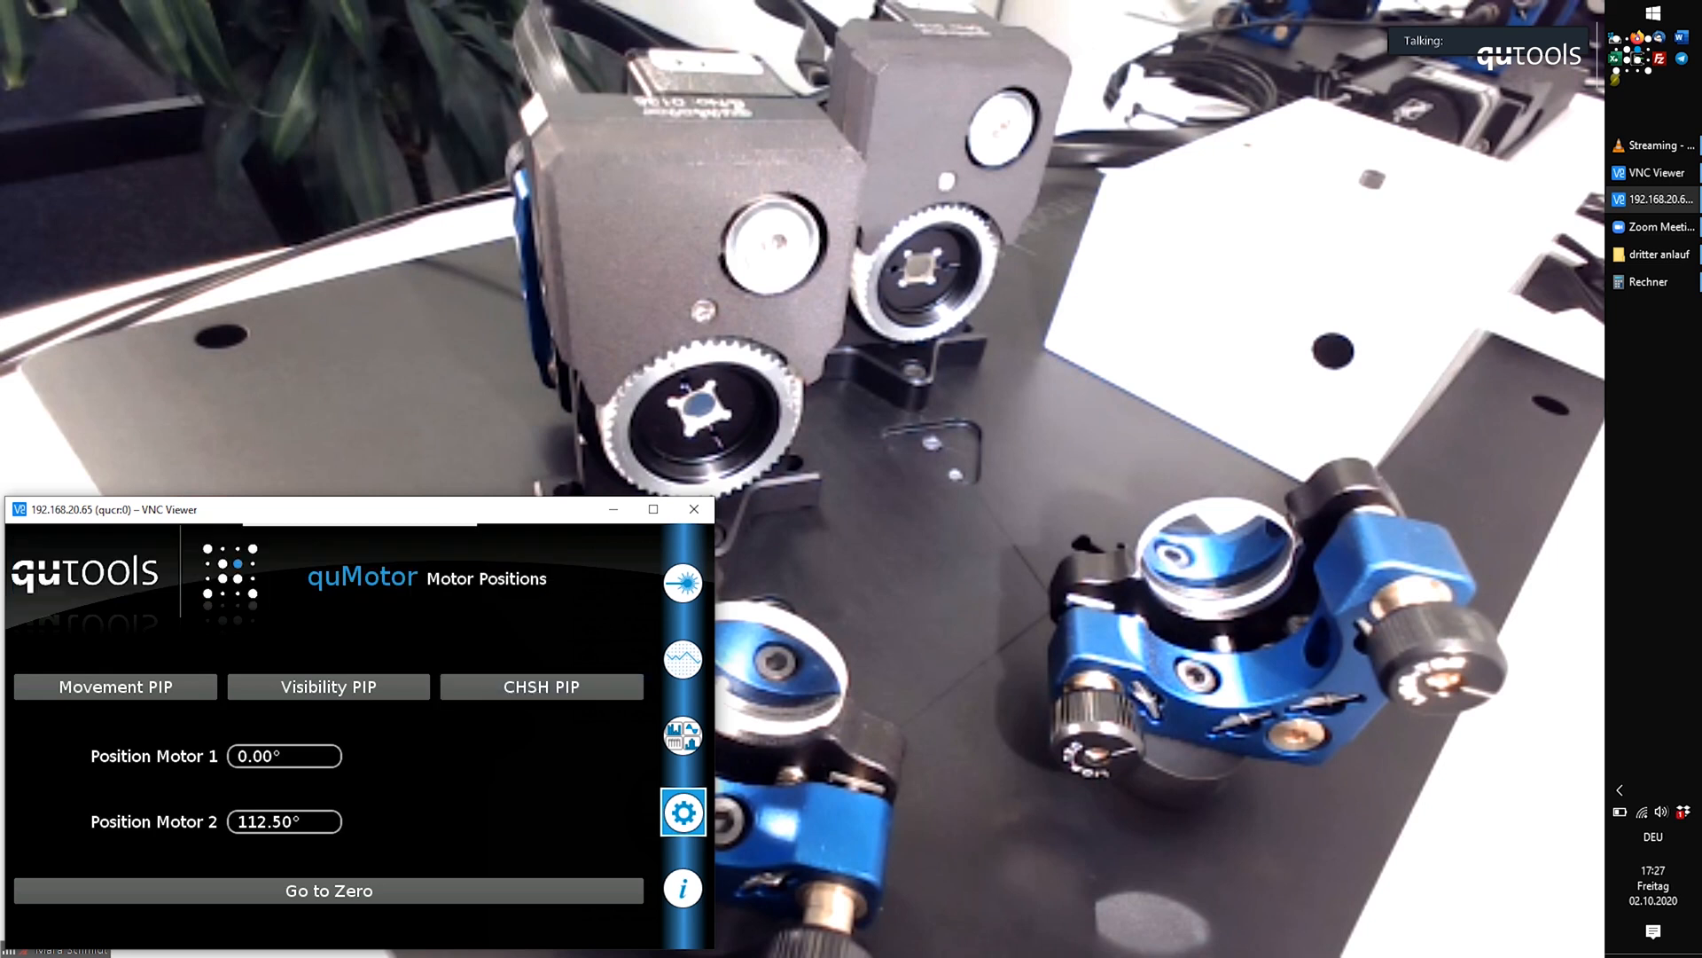
- Clear old results and run the automated quApp CHSH measurement until S = 2.618 appears
left_click(683, 735)
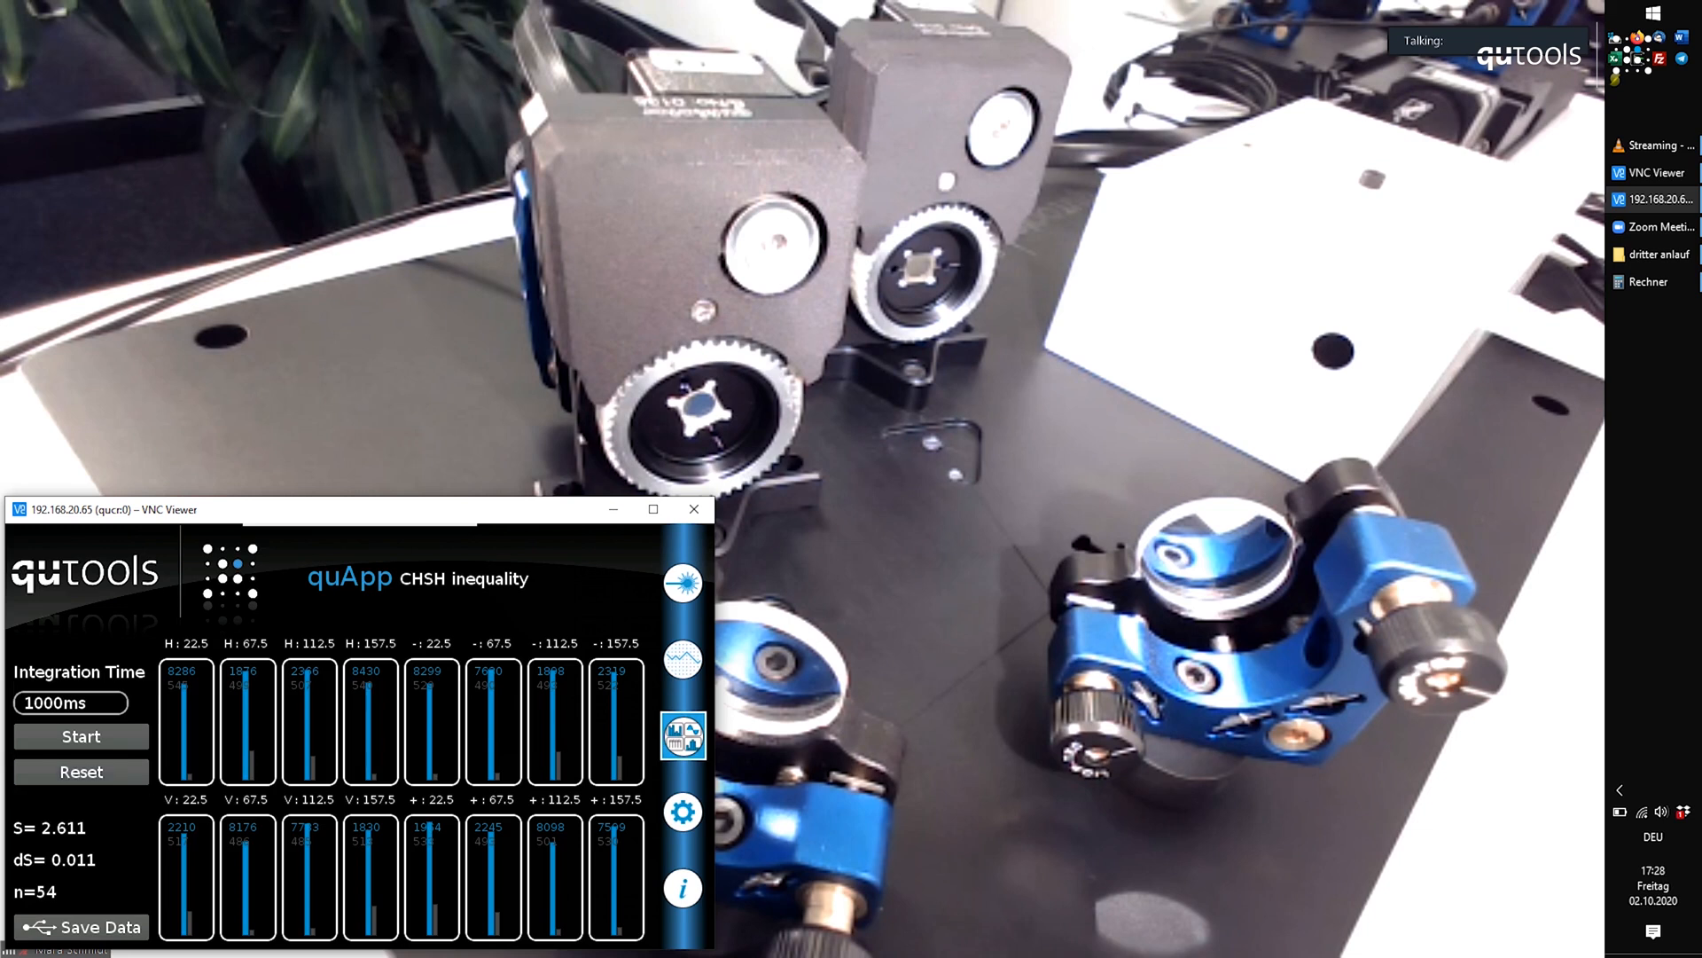
left_click(79, 771)
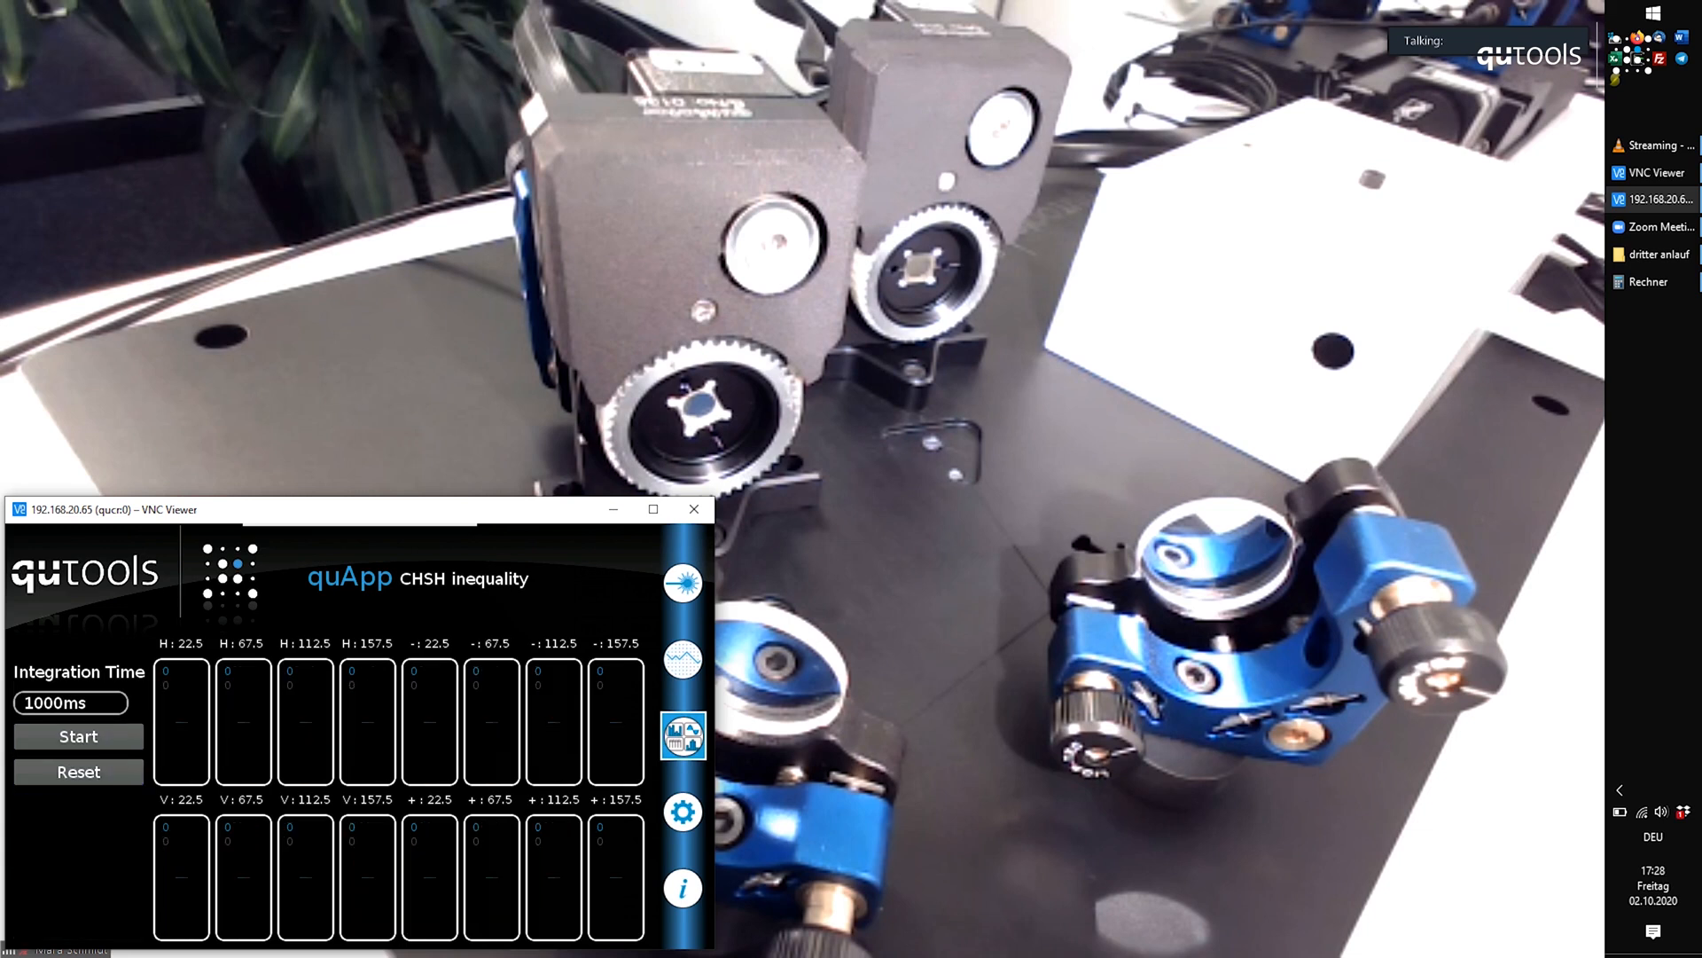
left_click(78, 736)
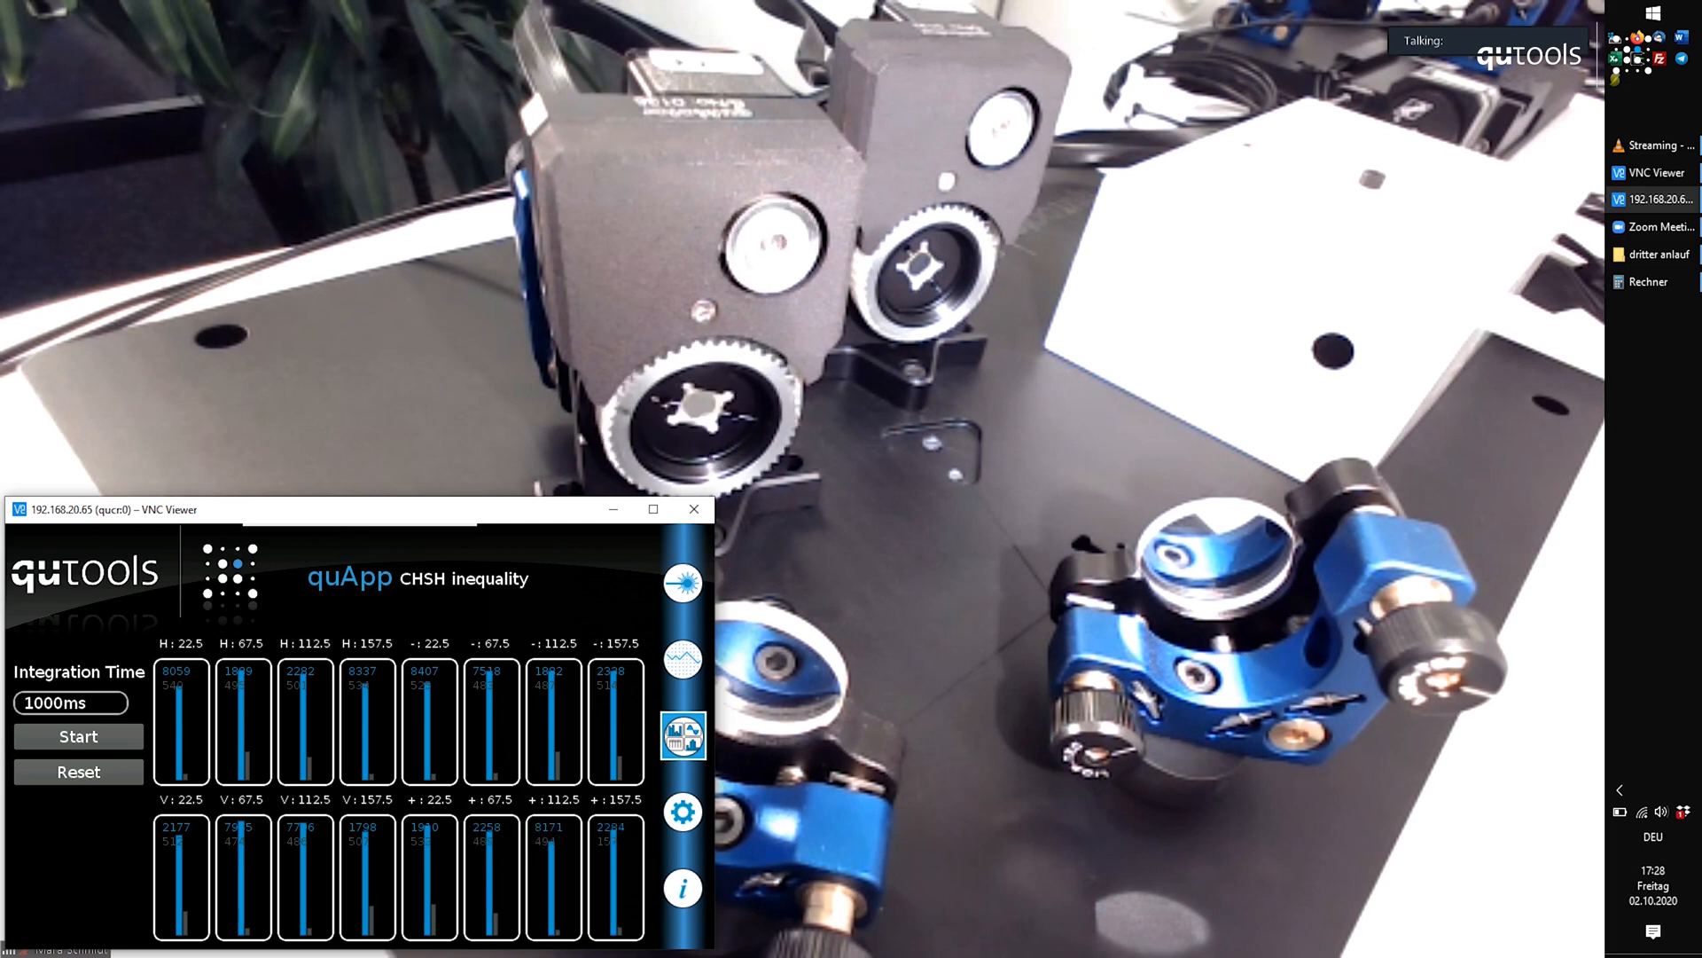
left_click(79, 736)
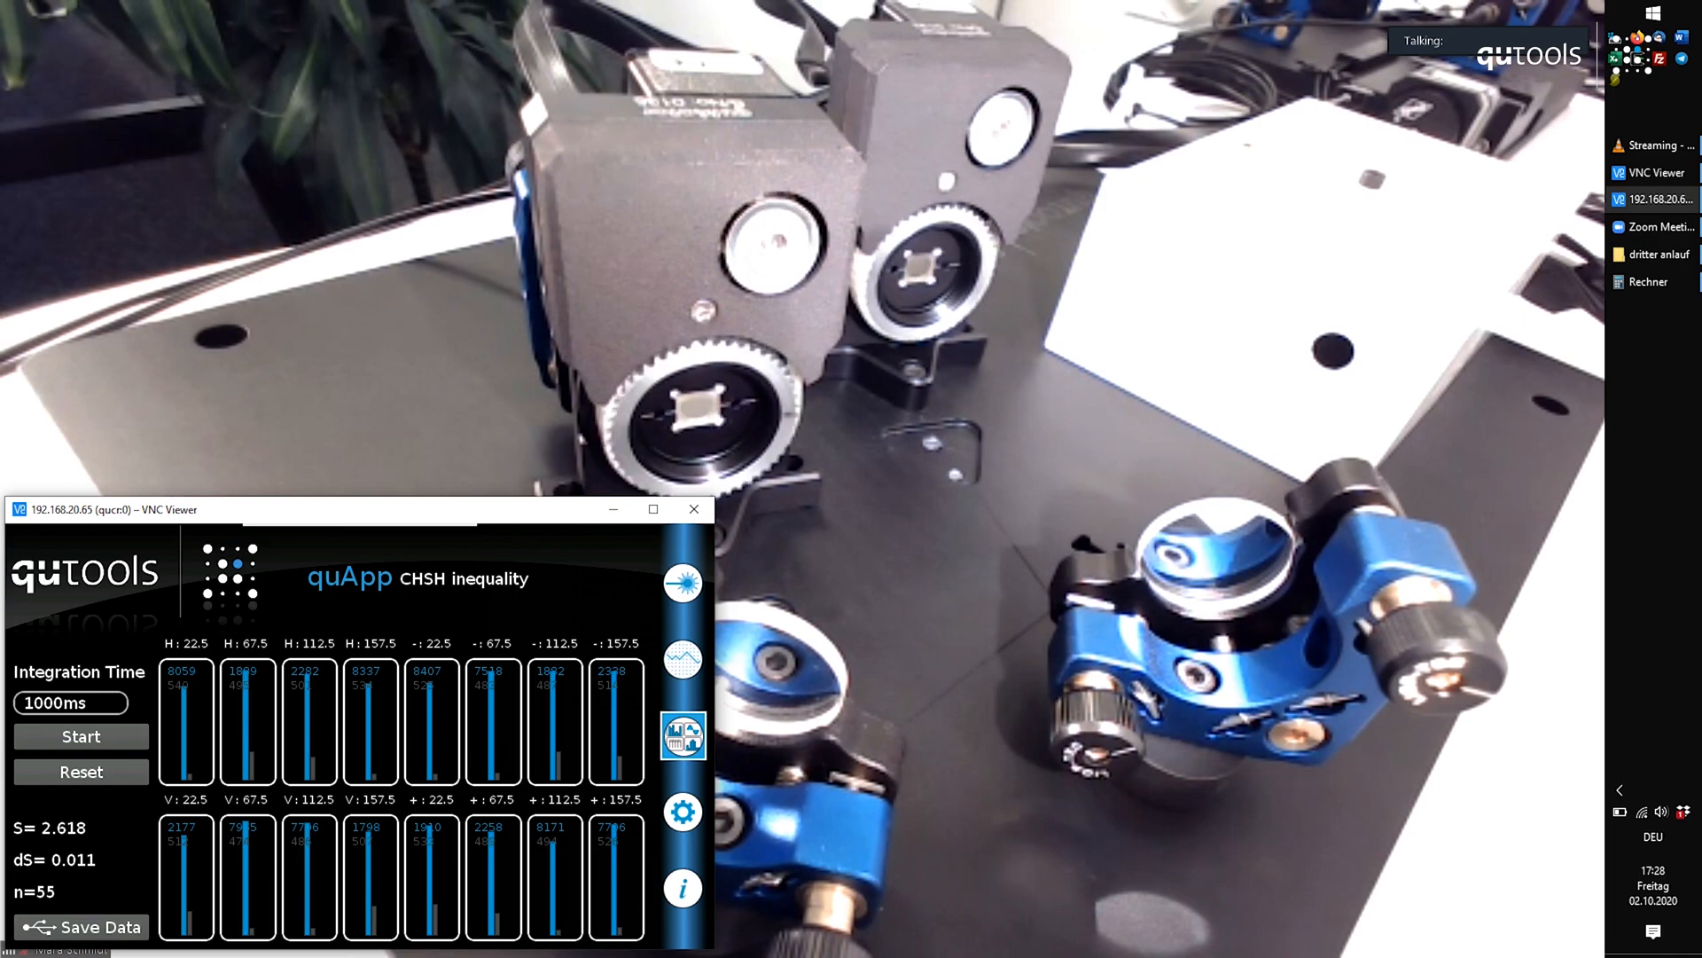